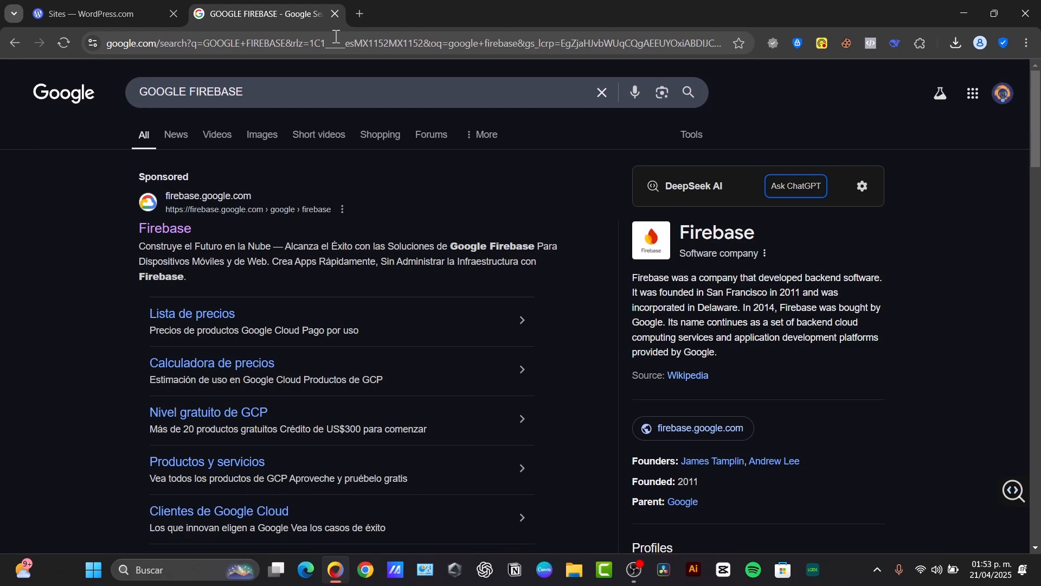
Open the Firebase site from the 'Google Firebase' search results.
{"action": "left_click", "coordinate": [164, 228]}
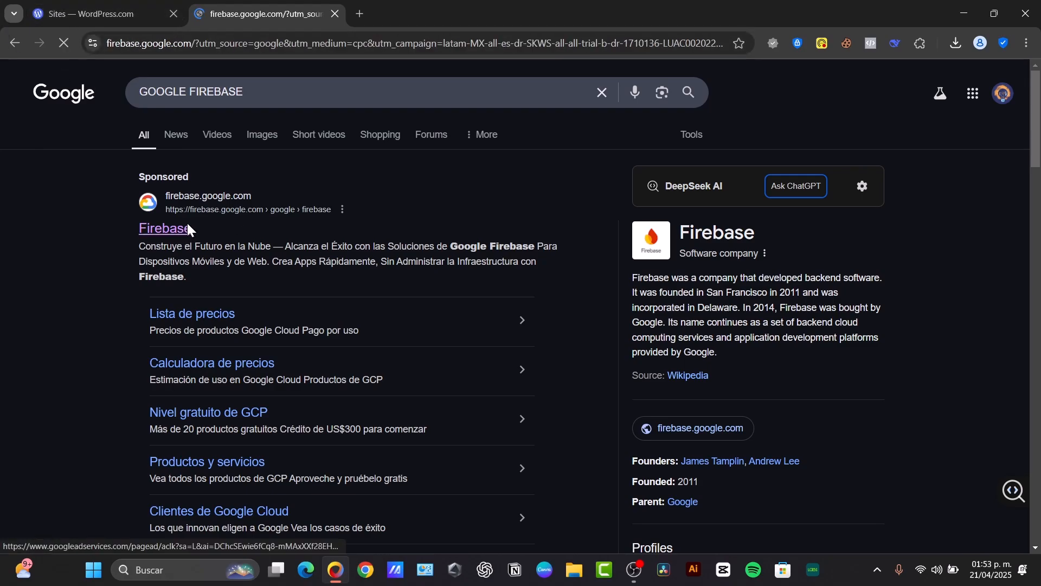
Load the firebase.google.com home page introducing Firebase Studio.
{"action": "left_click", "coordinate": [163, 228]}
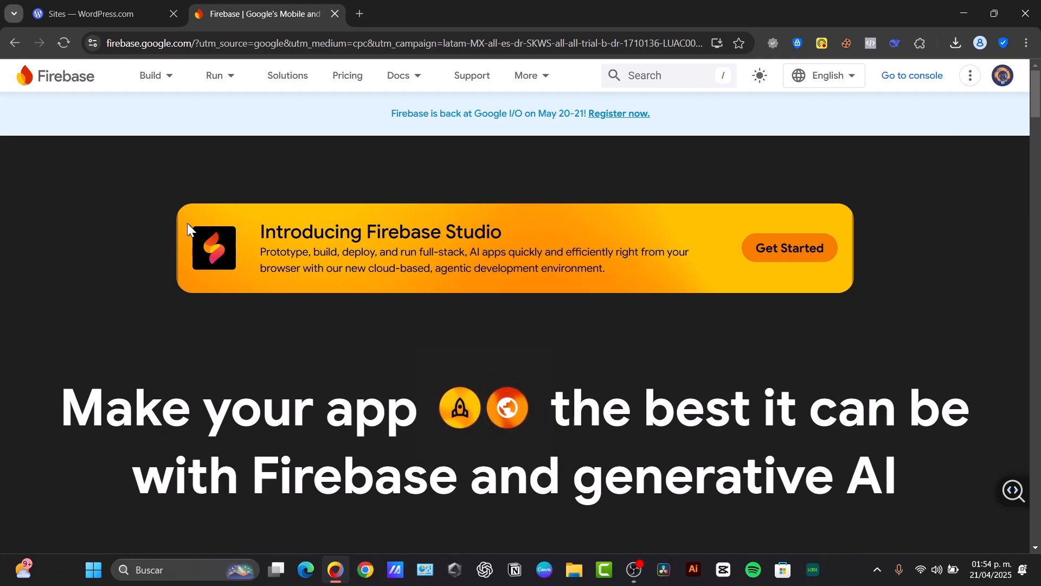
{"action": "mouse_move", "coordinate": [916, 90]}
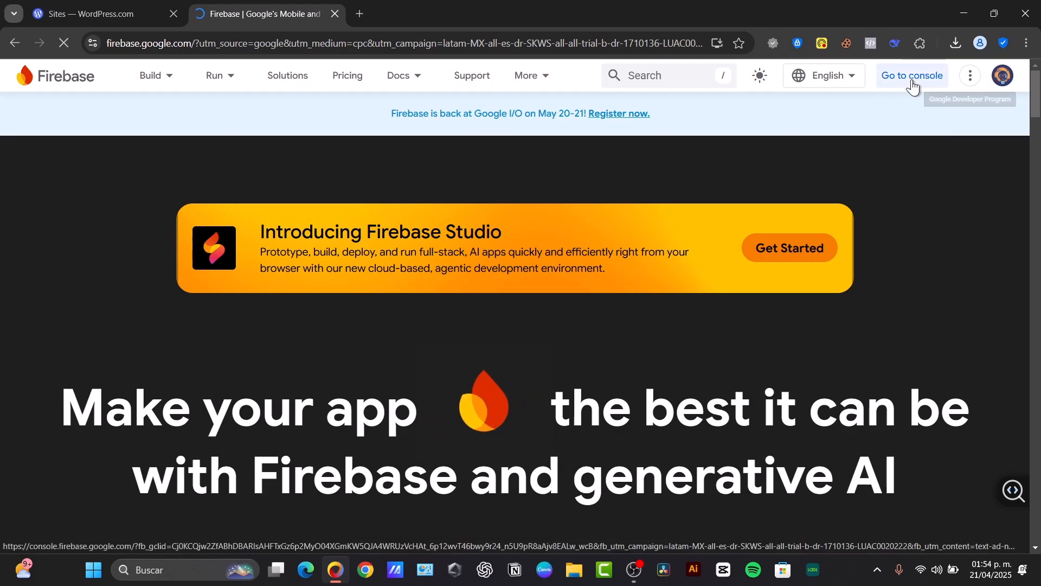
Go to the Firebase console and page through the Firebase Studio introduction slides.
{"action": "left_click", "coordinate": [909, 74]}
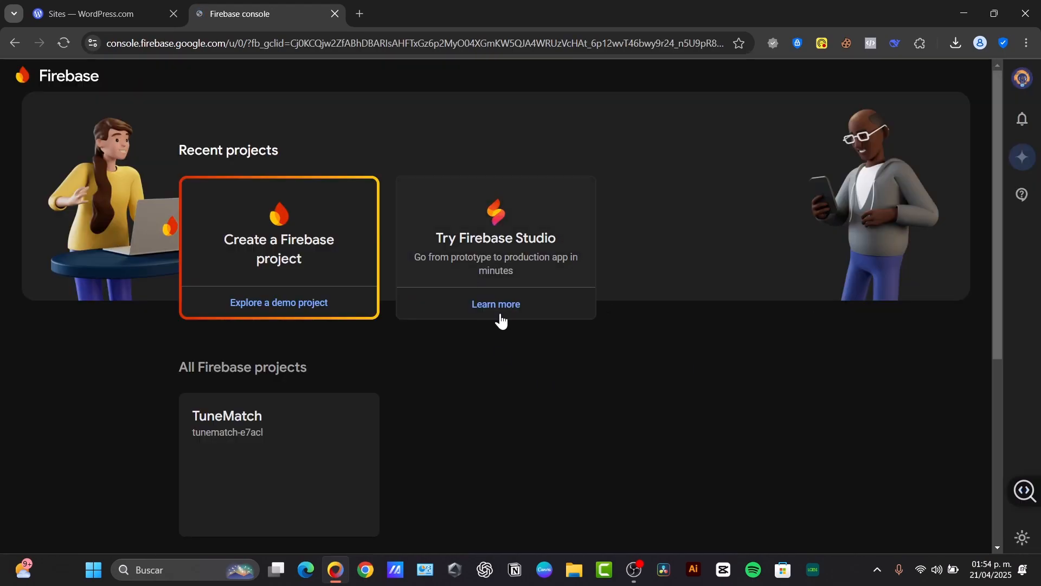
{"action": "left_click", "coordinate": [495, 304]}
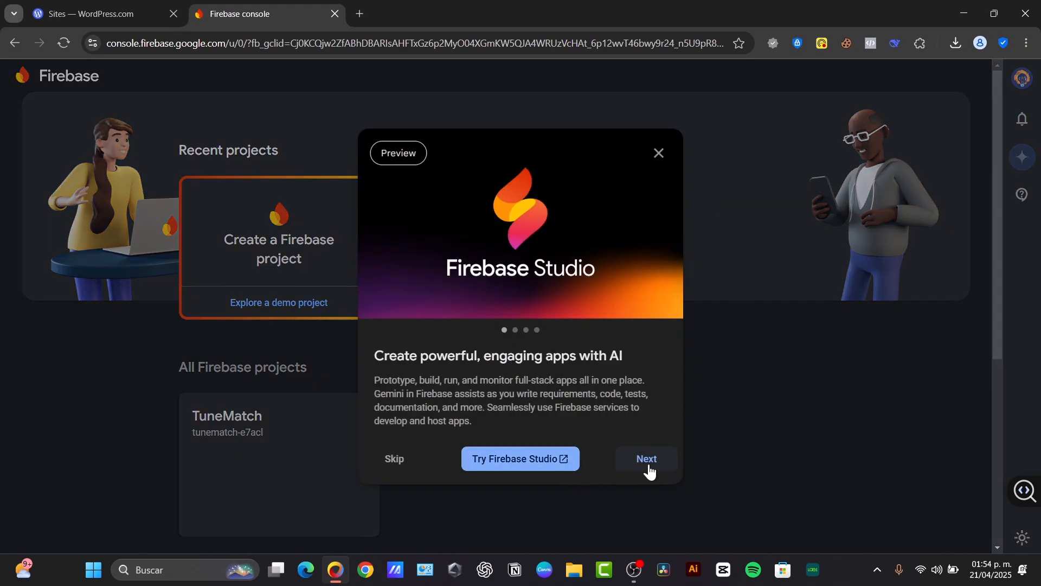
{"action": "left_click", "coordinate": [646, 459]}
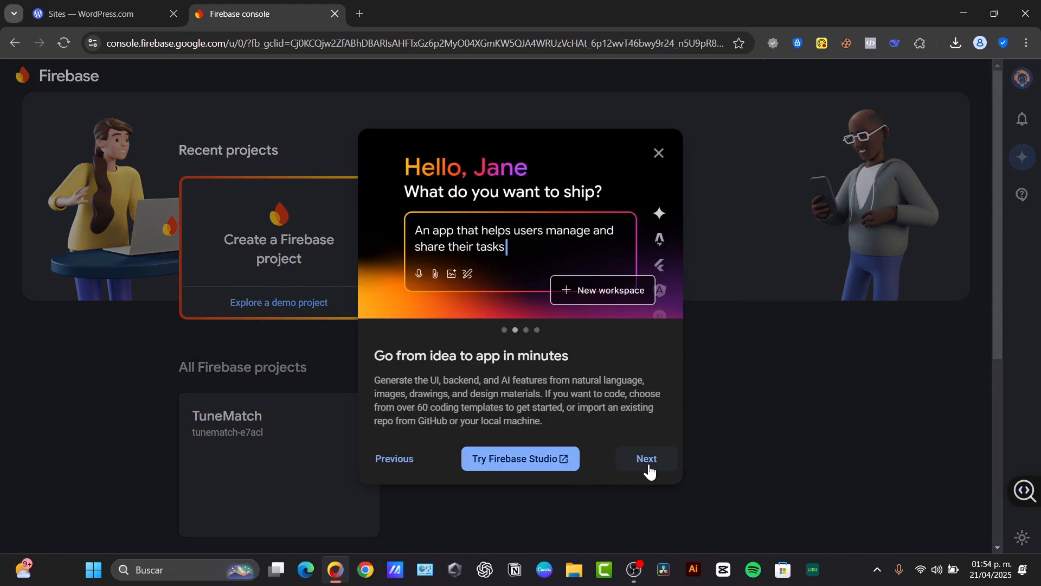
{"action": "left_click", "coordinate": [520, 458]}
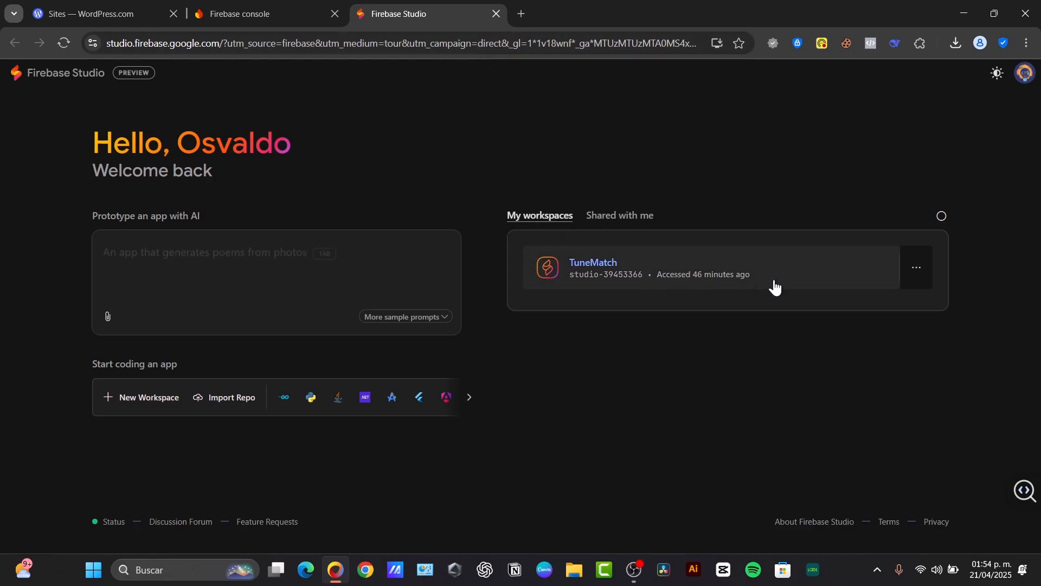
{"action": "mouse_move", "coordinate": [682, 229]}
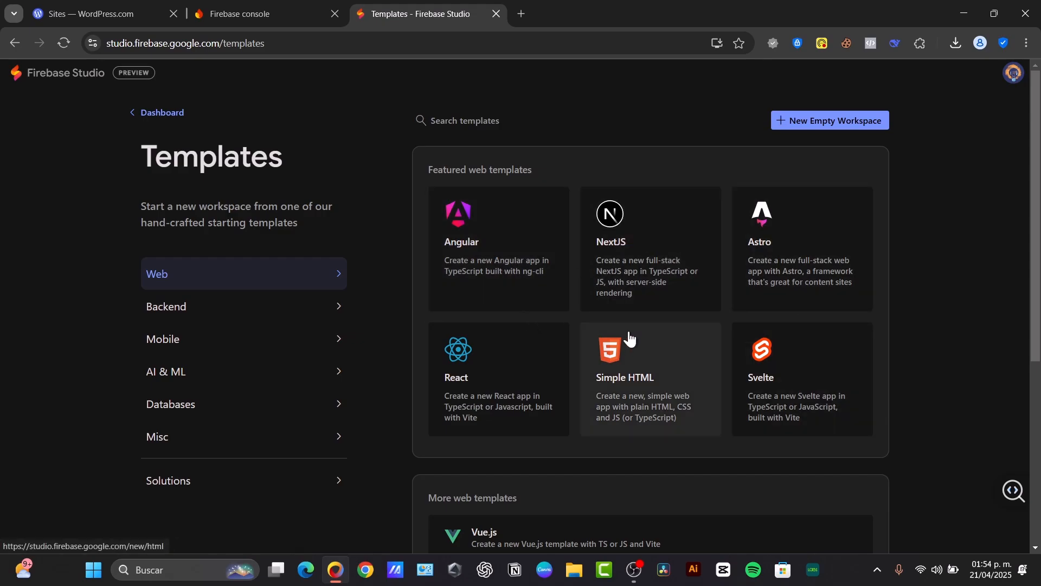
Browse the featured web templates (Angular, NextJS, React, Simple HTML) in Firebase Studio.
{"action": "scroll", "scroll_direction": "down", "scroll_amount": 3}
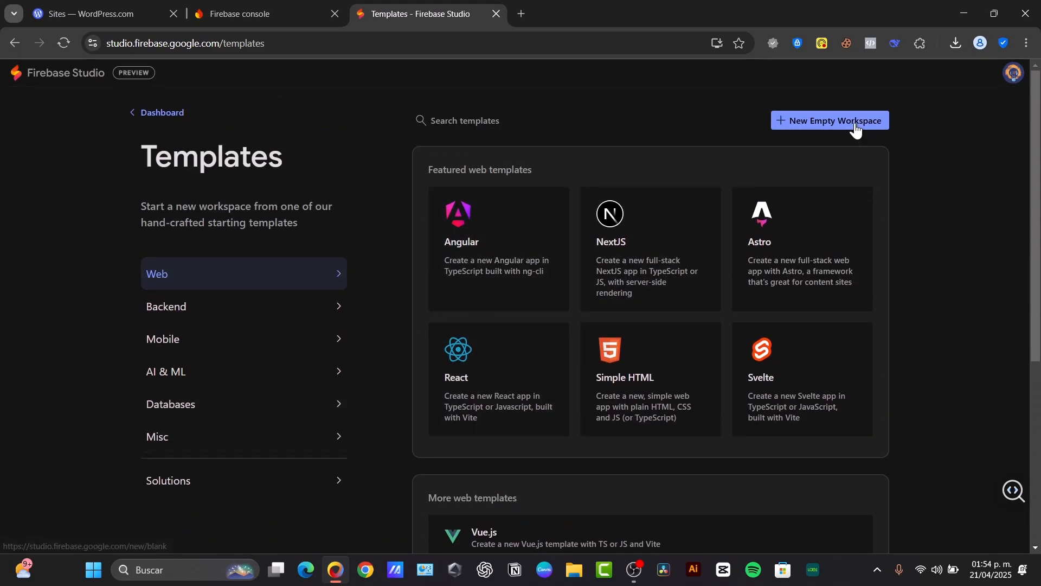
Create an empty Firebase Studio workspace named 'Tech Express', then switch to the Gemini tab.
{"action": "left_click", "coordinate": [828, 120]}
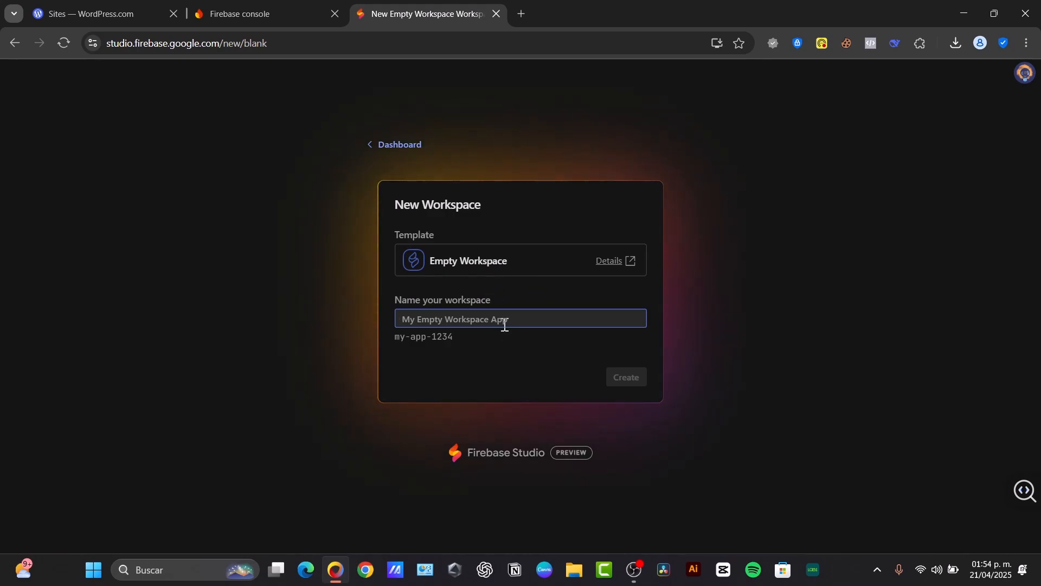
{"action": "type", "text": "Tehc"}
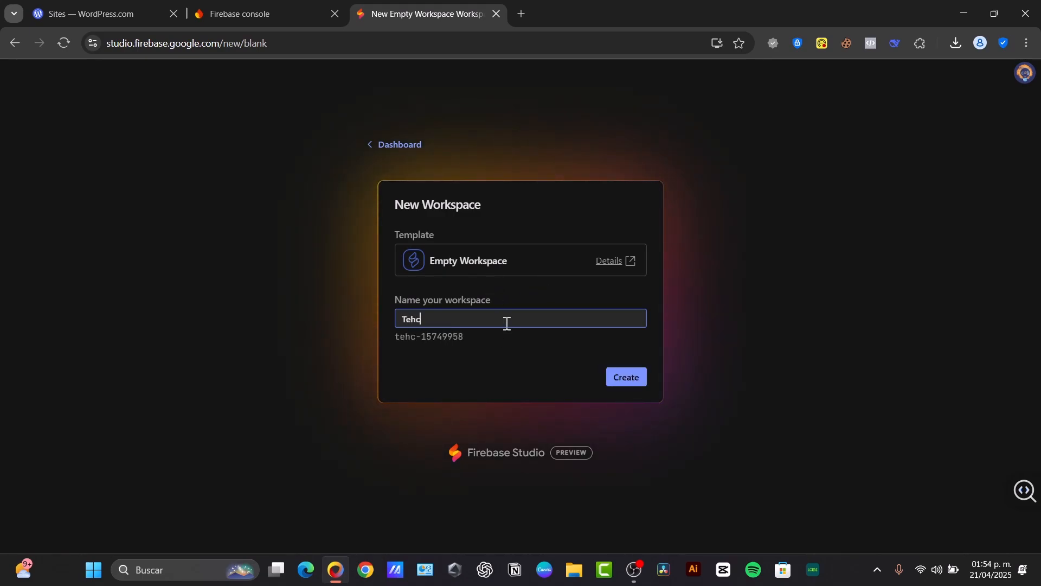
{"action": "left_click", "coordinate": [625, 377]}
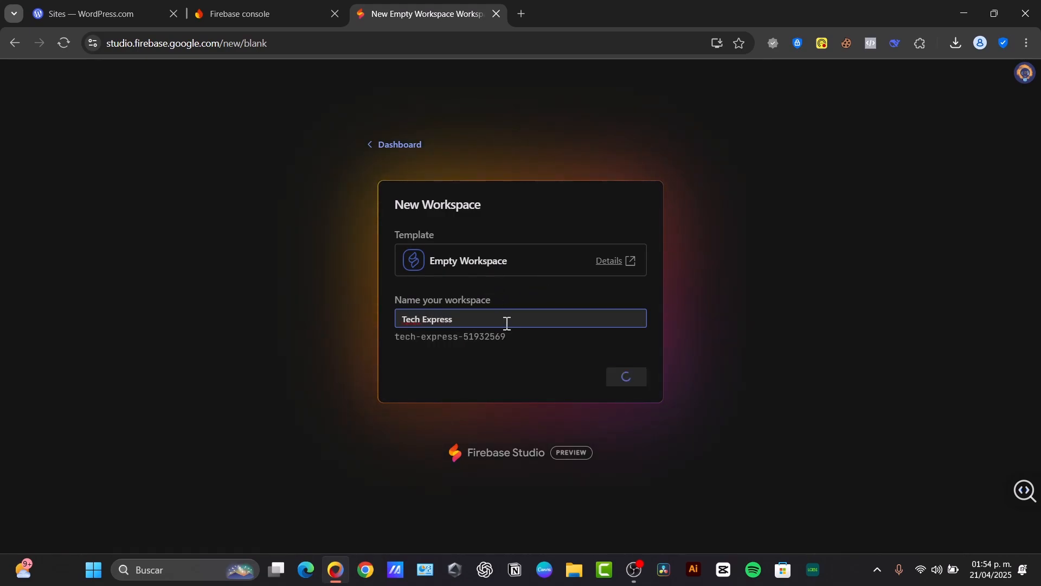
{"action": "left_click", "coordinate": [625, 376]}
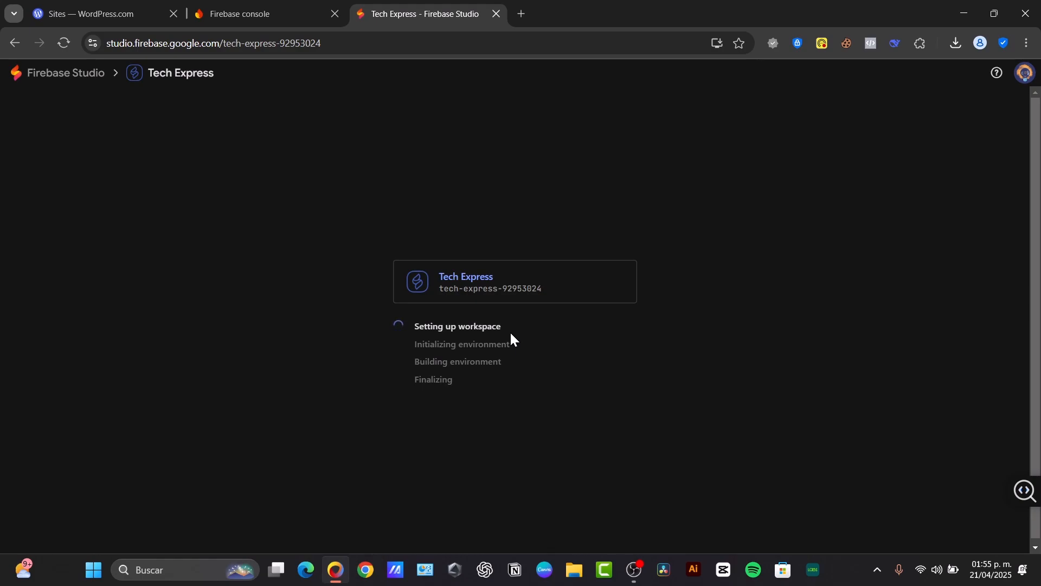
{"action": "left_click", "coordinate": [521, 13]}
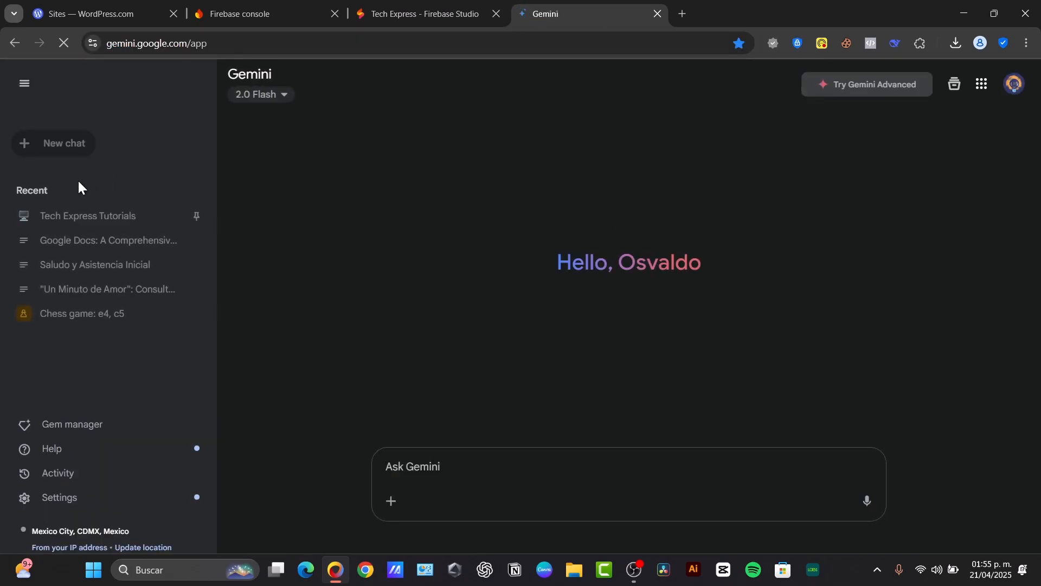
Continue into the ready Tech Express project and look down its Project Overview page.
{"action": "left_click", "coordinate": [263, 13]}
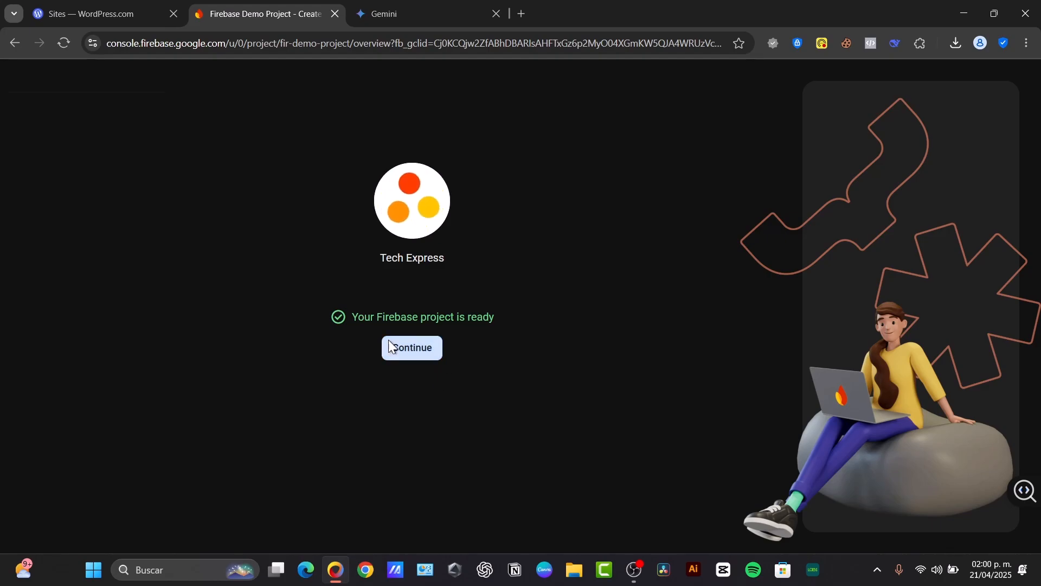
{"action": "left_click", "coordinate": [411, 347]}
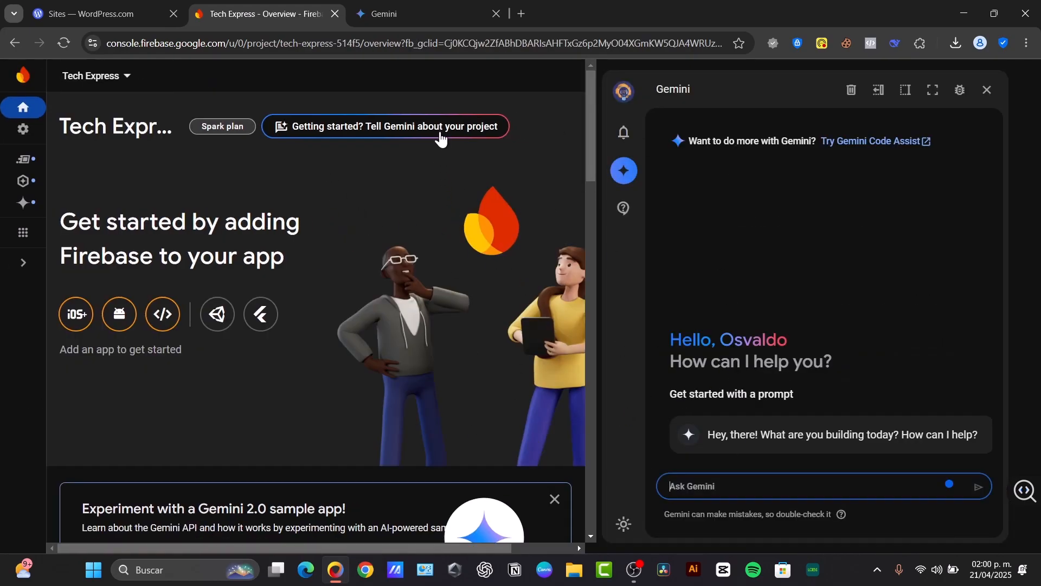
{"action": "scroll", "scroll_direction": "down", "scroll_amount": 3}
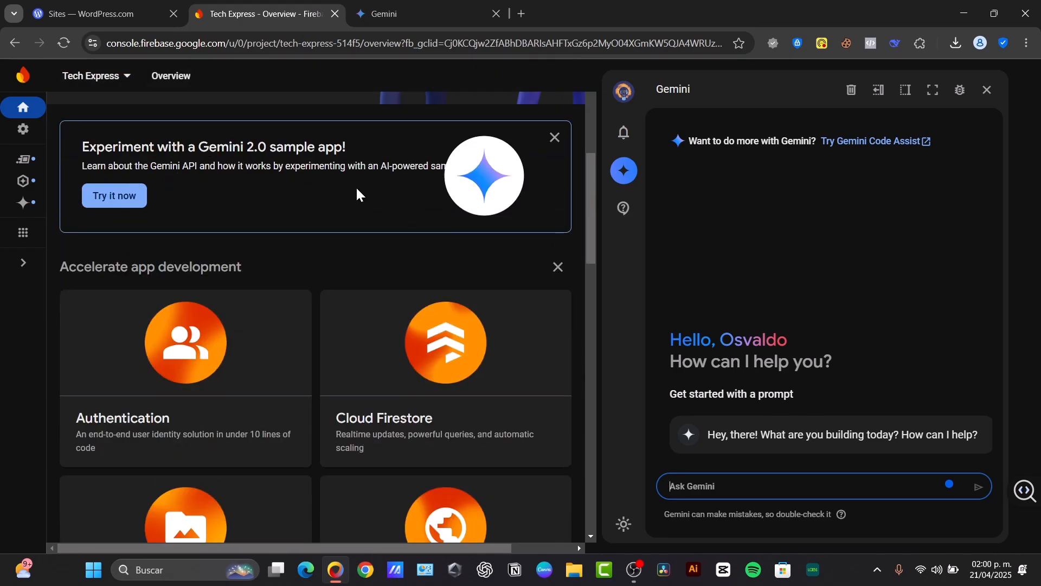
{"action": "scroll", "scroll_direction": "down", "scroll_amount": 3}
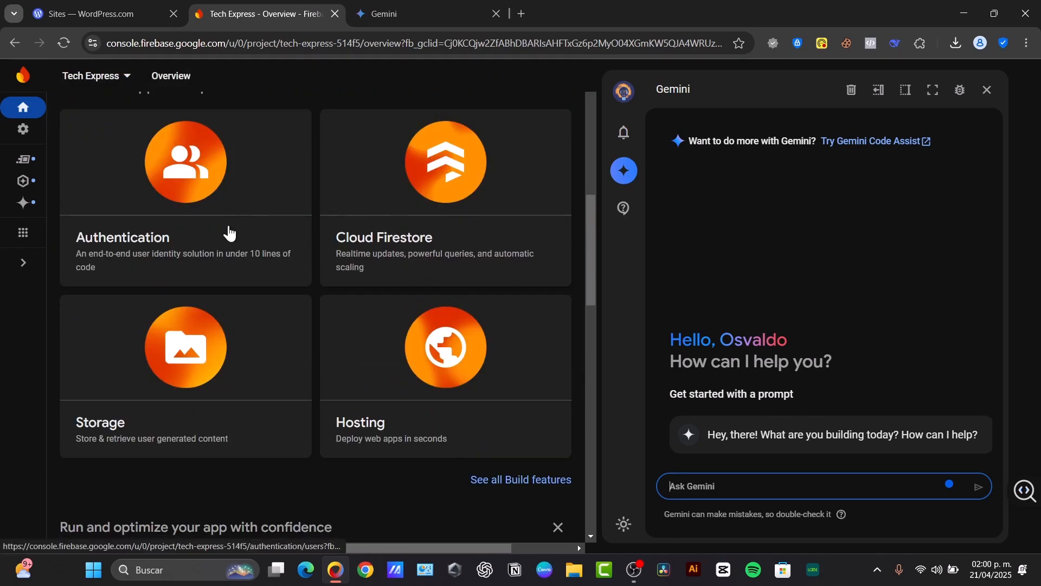
{"action": "scroll", "scroll_direction": "down", "scroll_amount": 3}
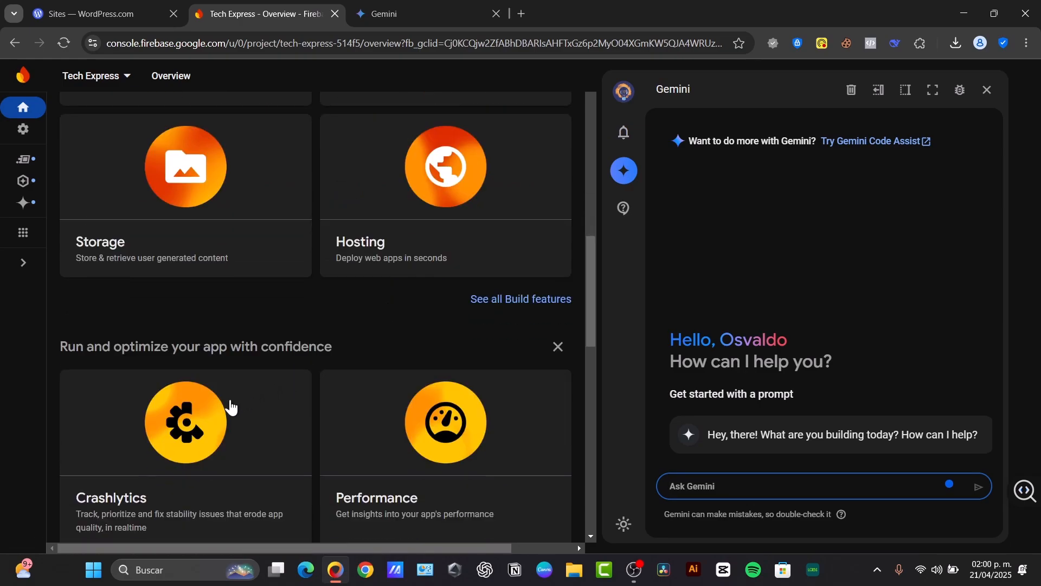
{"action": "mouse_move", "coordinate": [22, 161]}
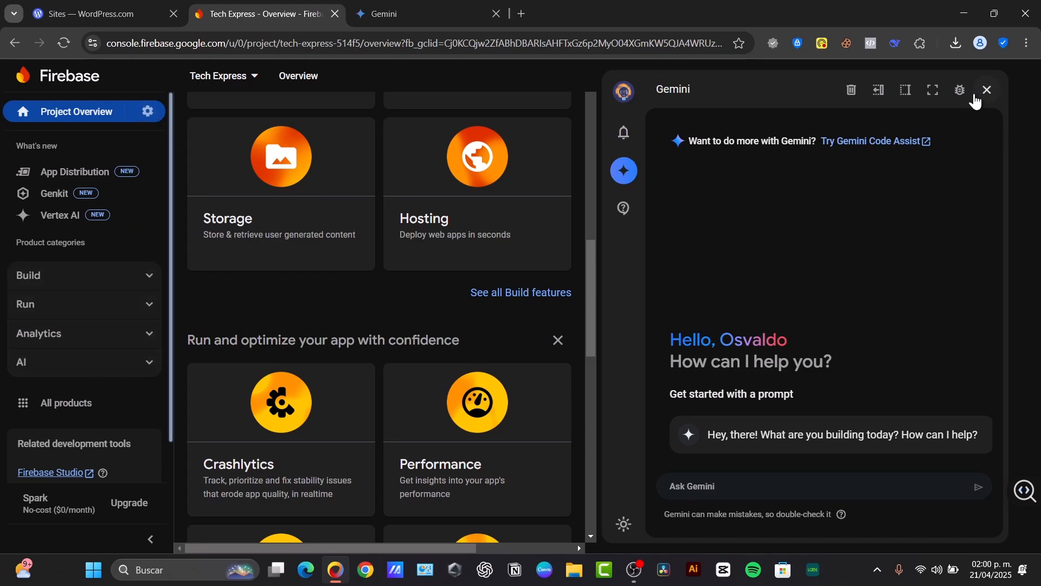
{"action": "mouse_move", "coordinate": [232, 108]}
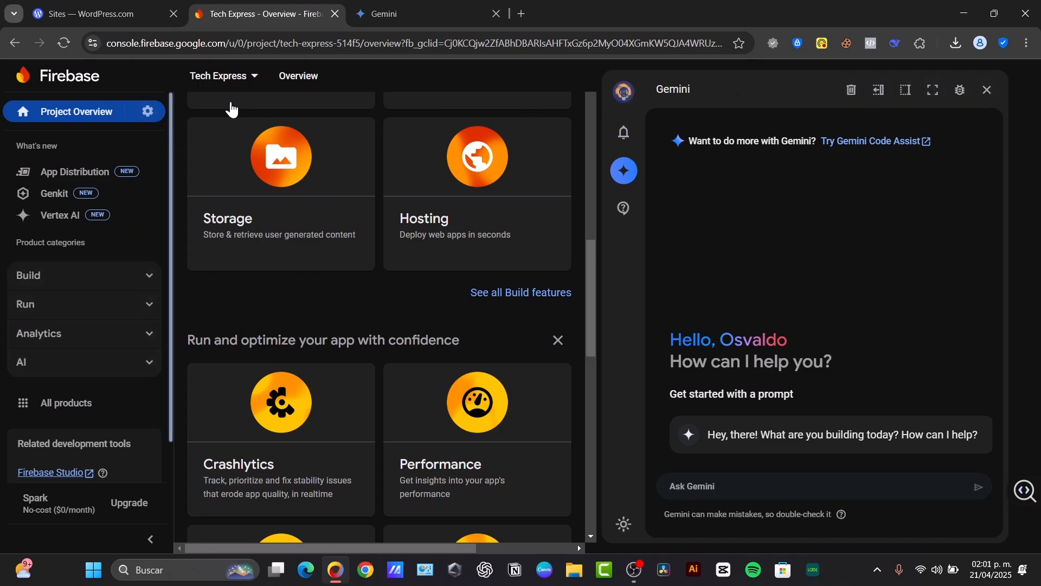
Visit App Distribution via the project dropdown, check its docs page info, and return to the console.
{"action": "left_click", "coordinate": [223, 75]}
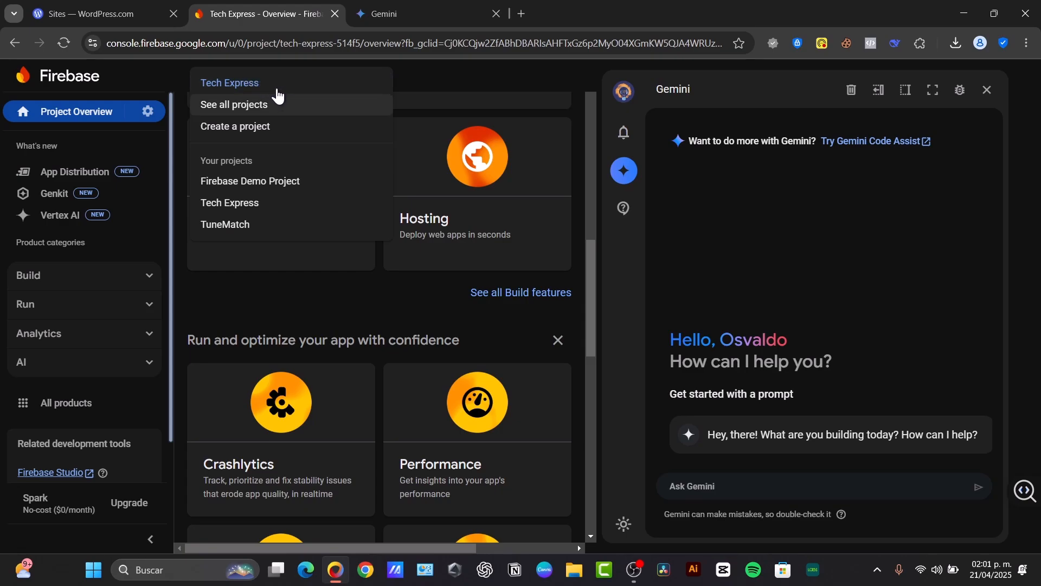
{"action": "mouse_move", "coordinate": [258, 153]}
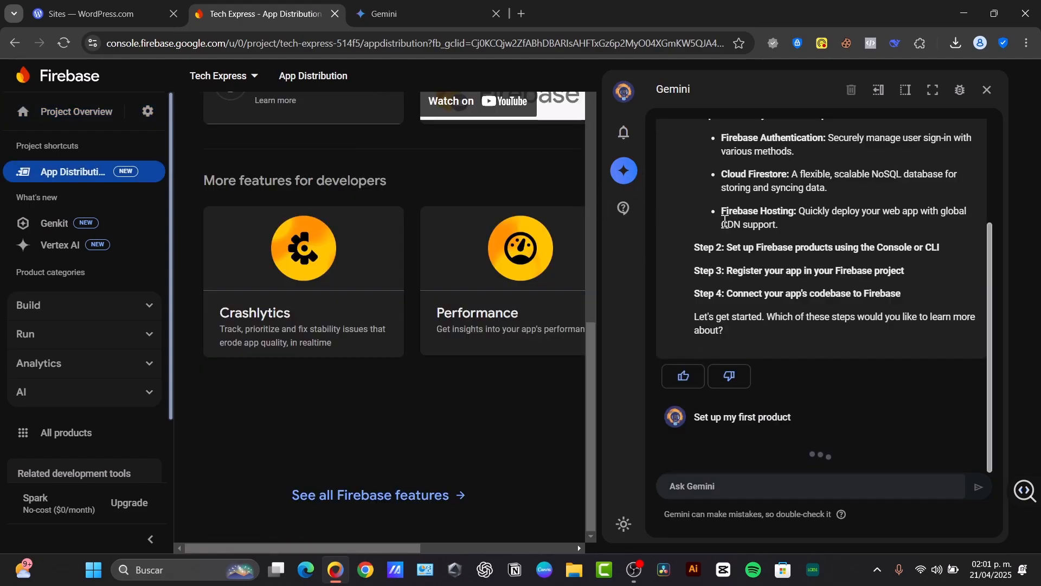
{"action": "scroll", "scroll_direction": "down", "scroll_amount": 3}
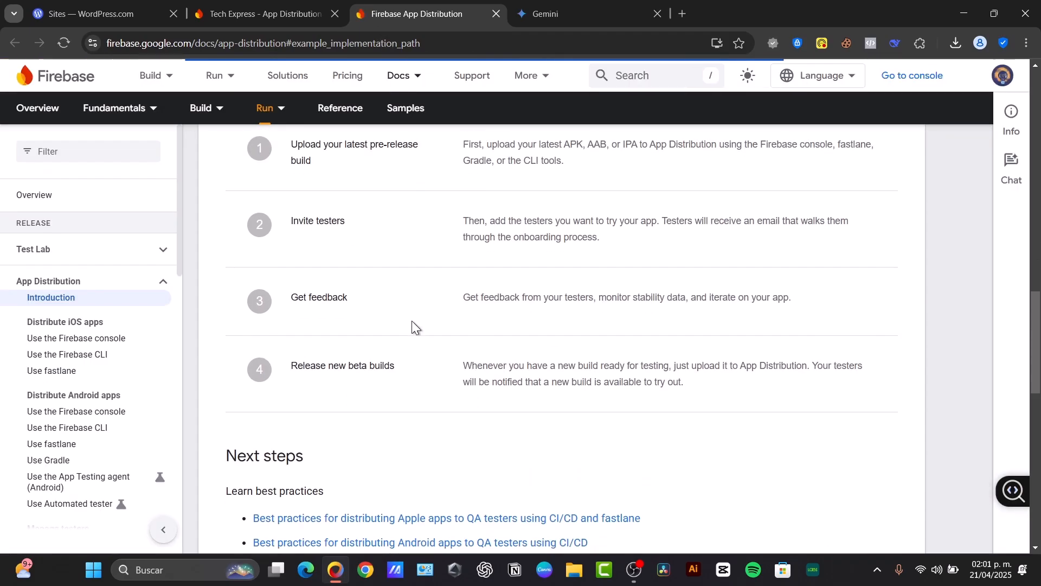
{"action": "left_click", "coordinate": [1009, 111]}
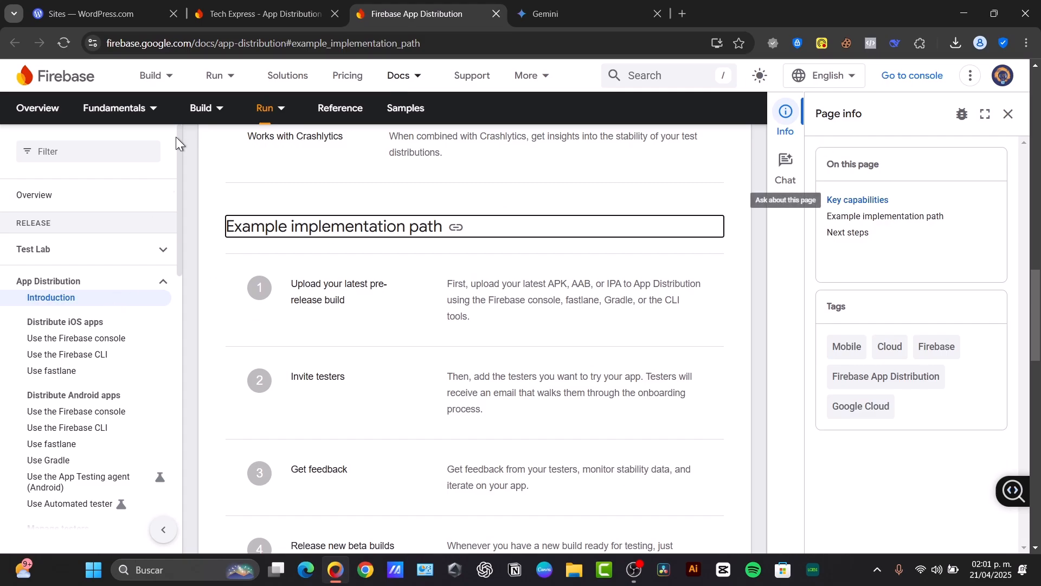
{"action": "left_click", "coordinate": [259, 13]}
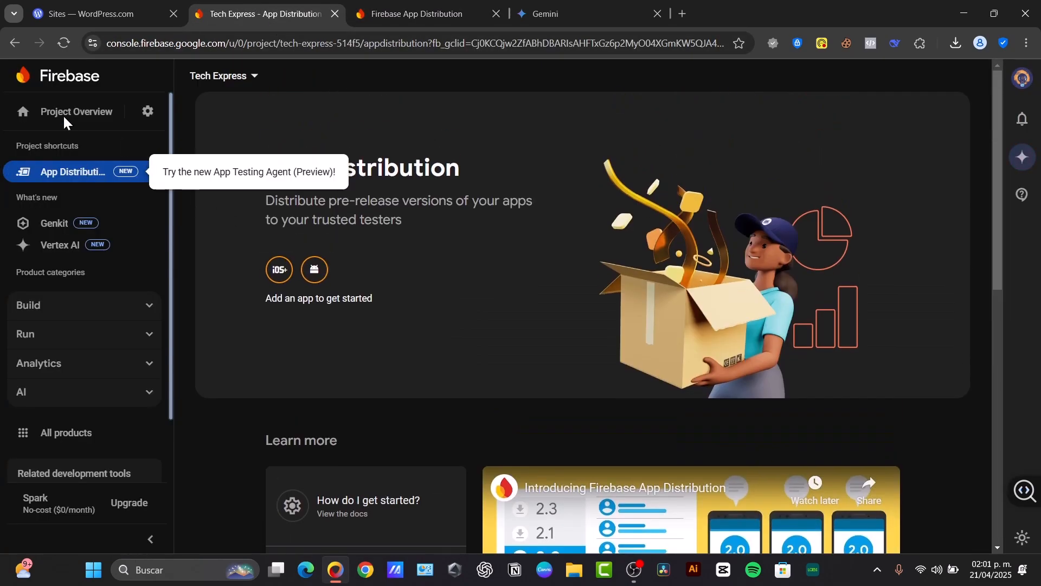
Review the Authentication Templates and Settings tabs, then return to the Sign-in method provider grid.
{"action": "left_click", "coordinate": [76, 110]}
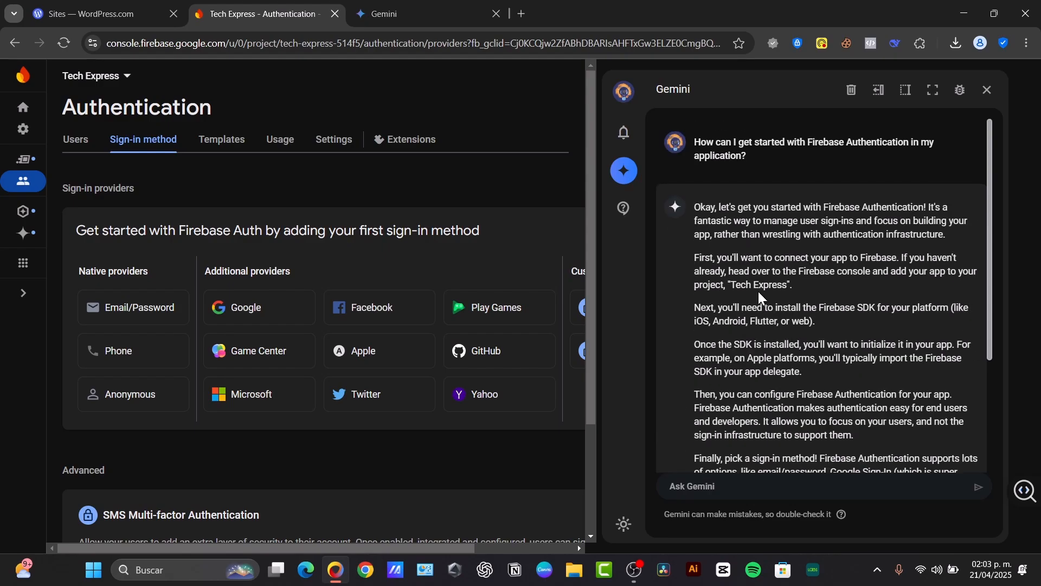
{"action": "mouse_move", "coordinate": [381, 448]}
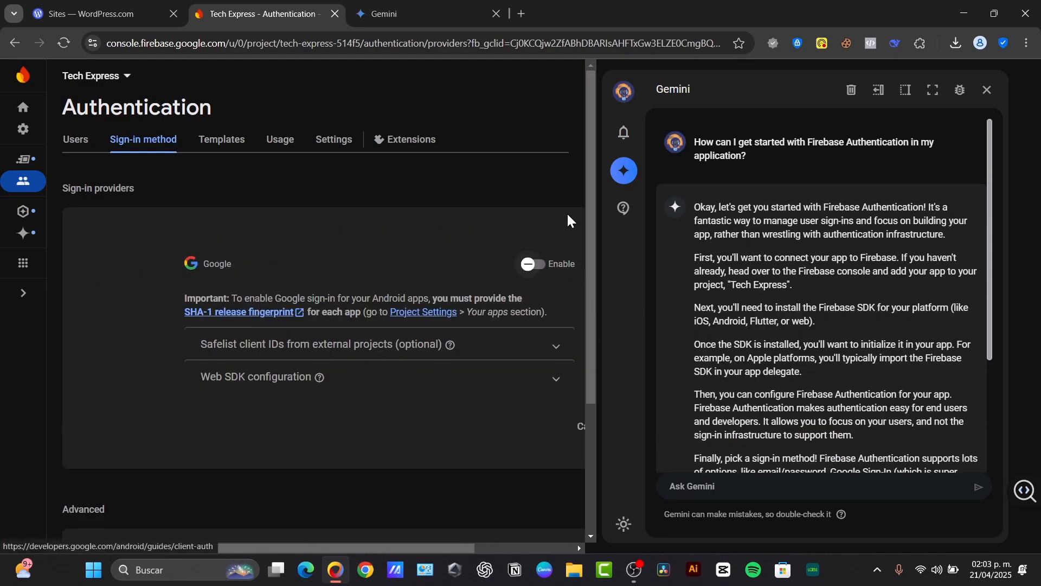
{"action": "mouse_move", "coordinate": [989, 90]}
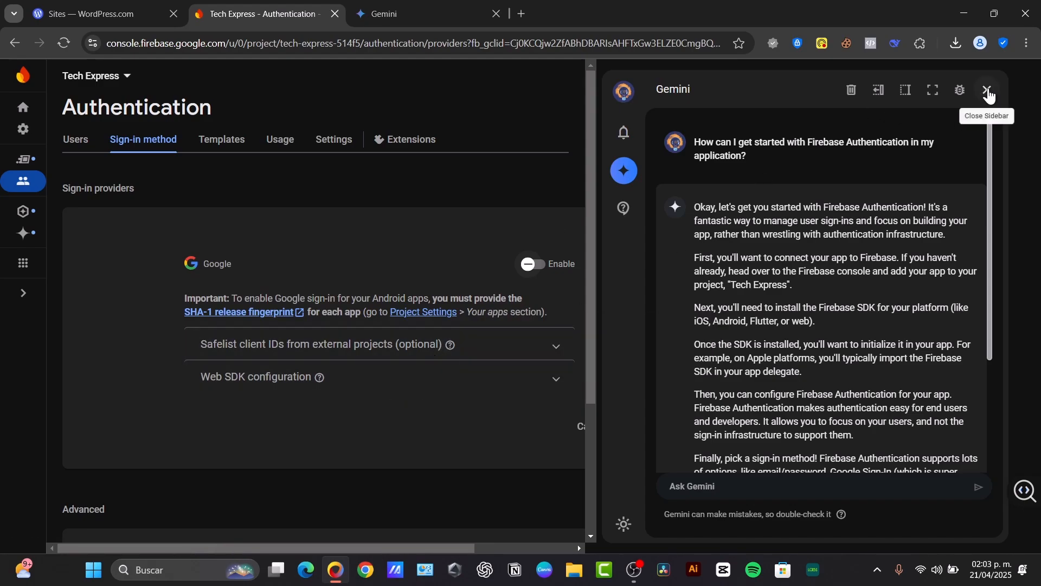
{"action": "left_click", "coordinate": [988, 90]}
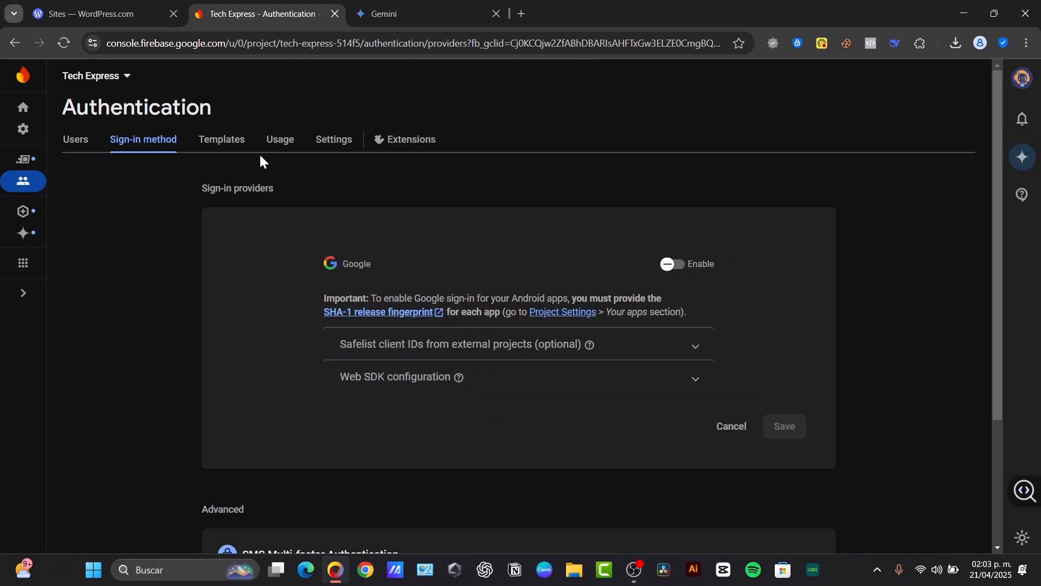
{"action": "left_click", "coordinate": [221, 140]}
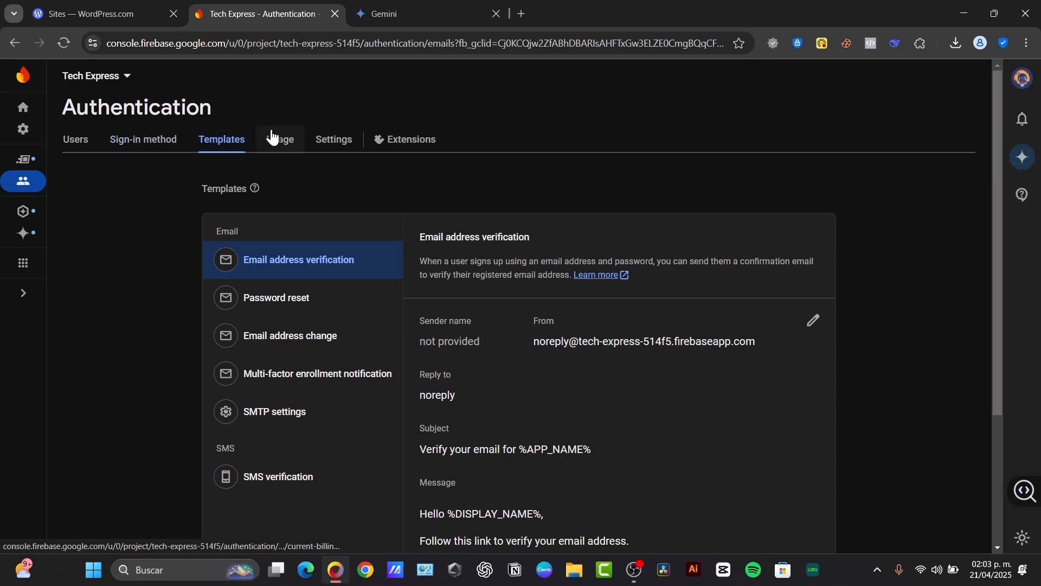
{"action": "left_click", "coordinate": [333, 140]}
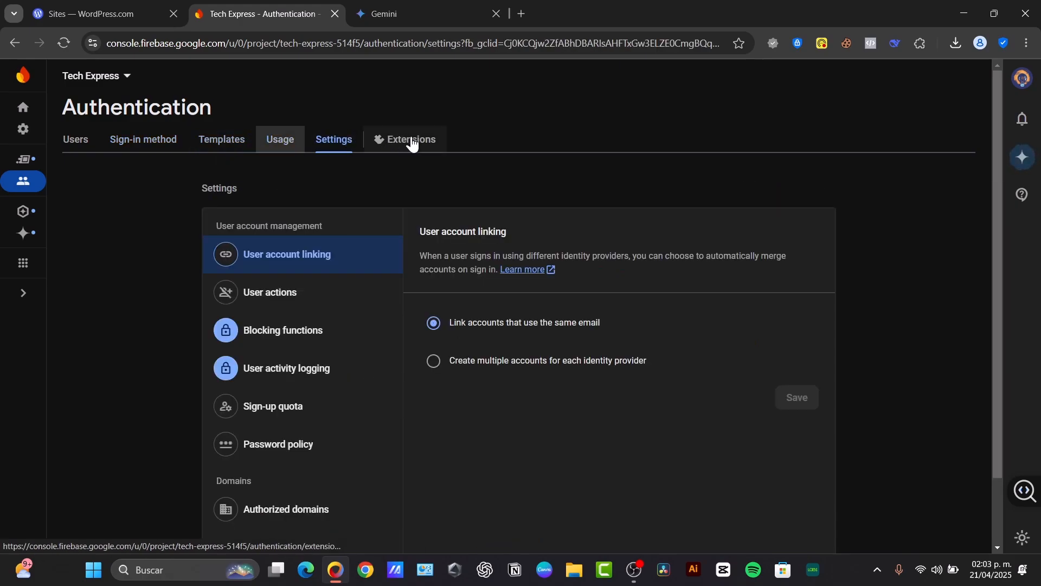
{"action": "left_click", "coordinate": [75, 140]}
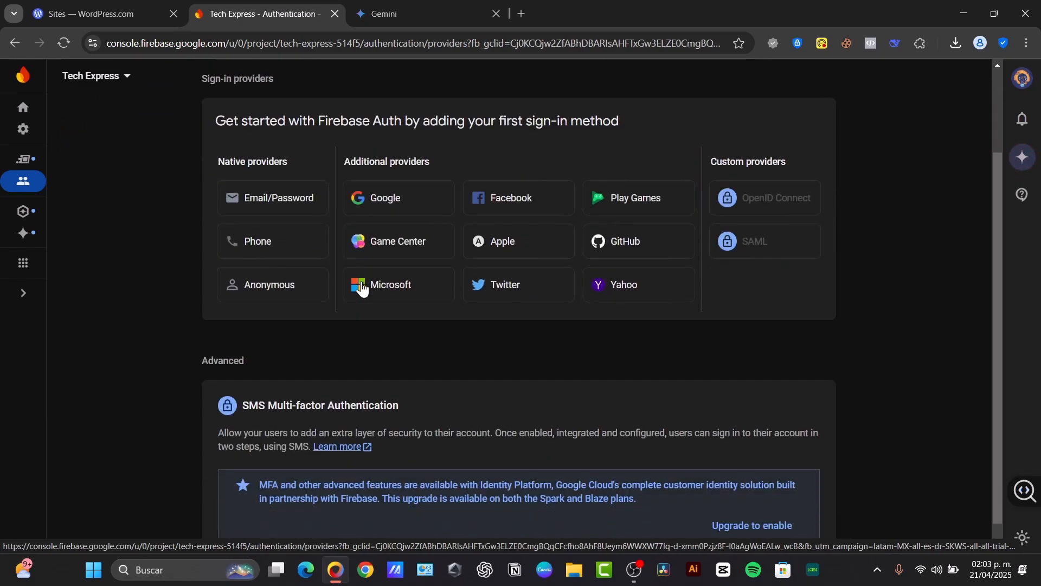
Enable the Email/Password native provider and save it.
{"action": "scroll", "scroll_direction": "up", "scroll_amount": 3}
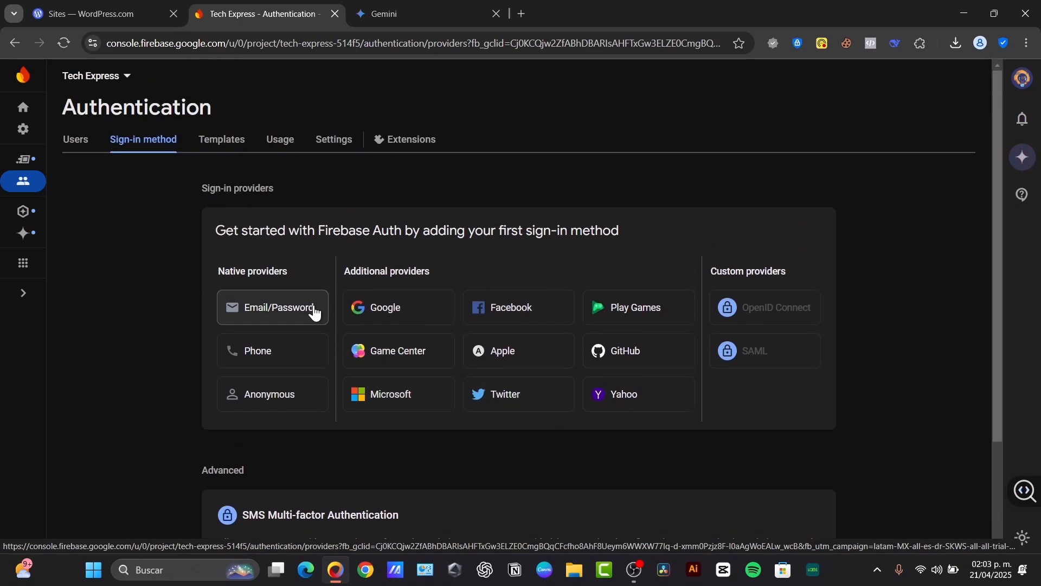
{"action": "left_click", "coordinate": [274, 307]}
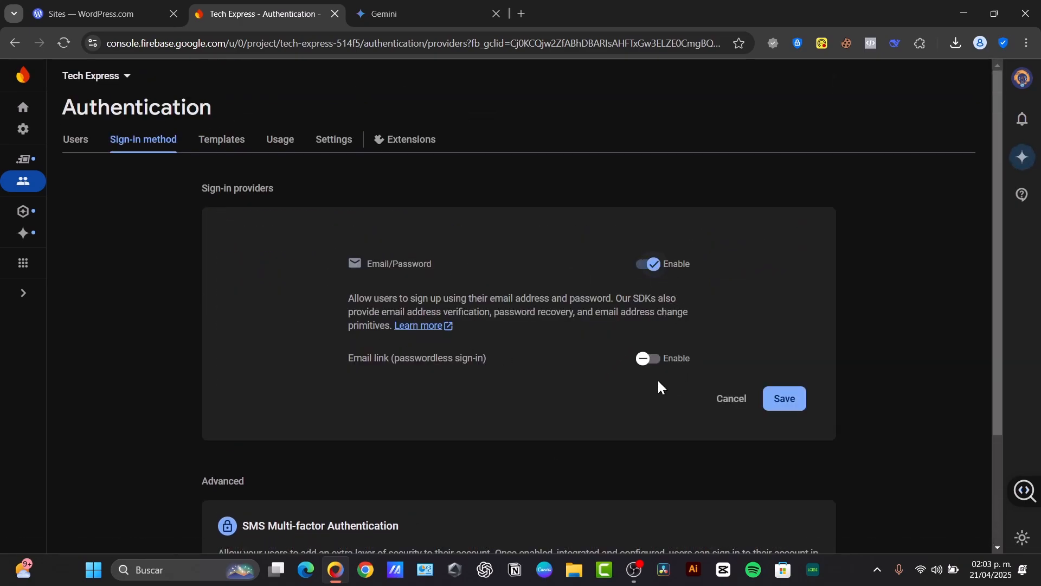
{"action": "left_click", "coordinate": [783, 398]}
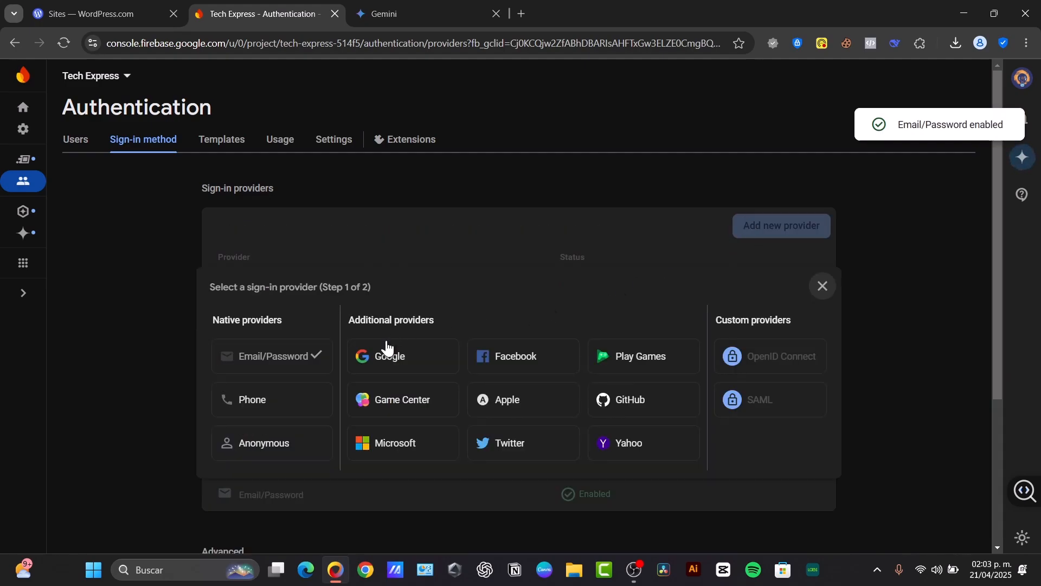
Enable the Google provider with the project's support email selected and save it.
{"action": "left_click", "coordinate": [391, 355]}
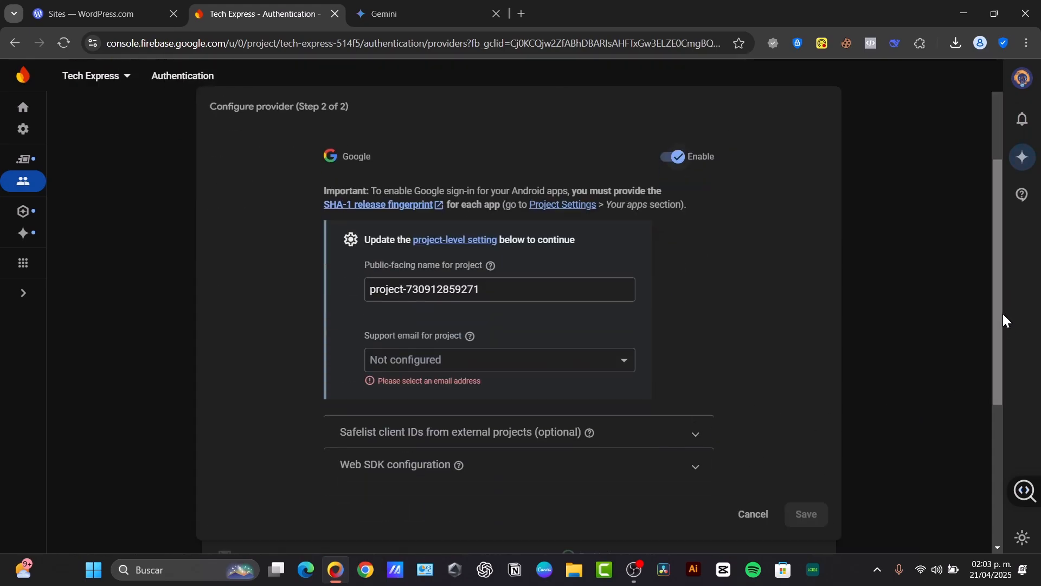
{"action": "left_click", "coordinate": [498, 359]}
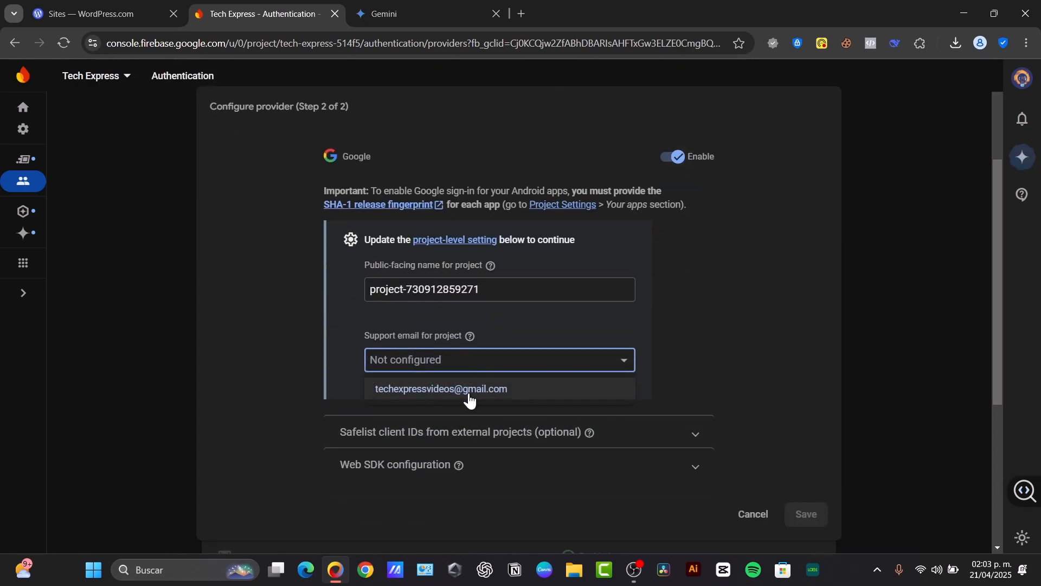
{"action": "left_click", "coordinate": [441, 388]}
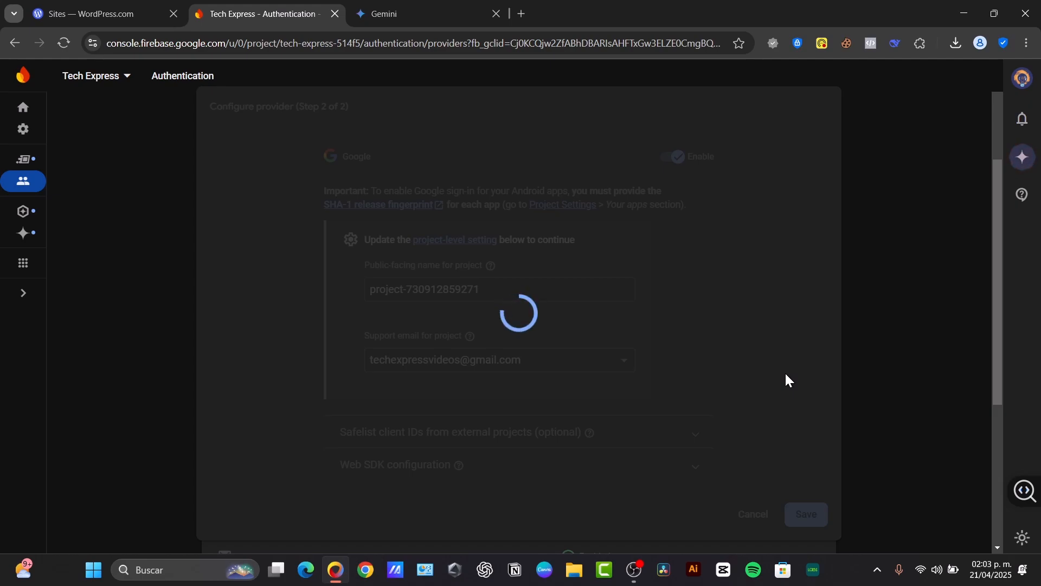
{"action": "left_click", "coordinate": [804, 513]}
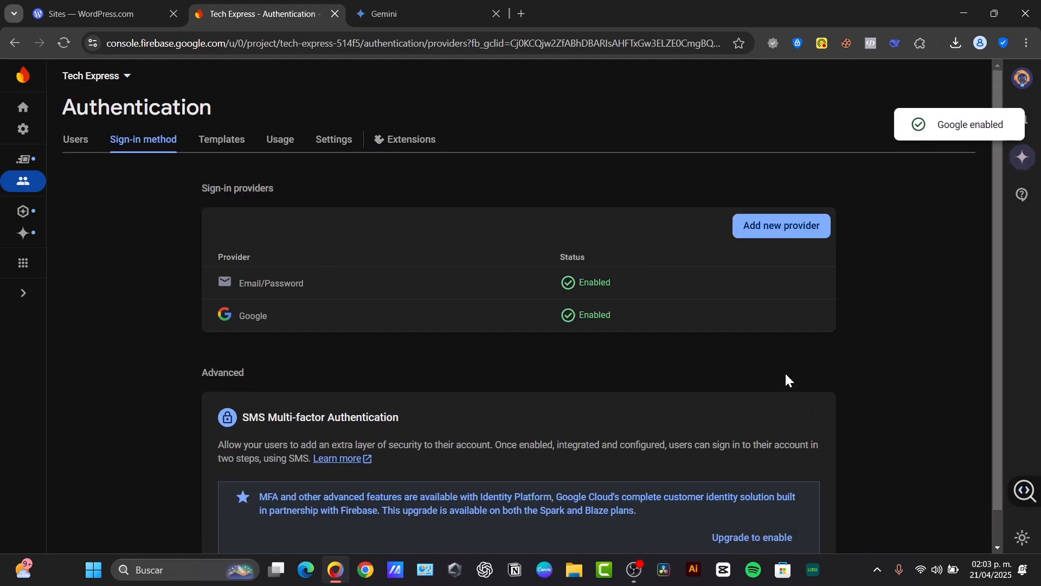
{"action": "mouse_move", "coordinate": [823, 493]}
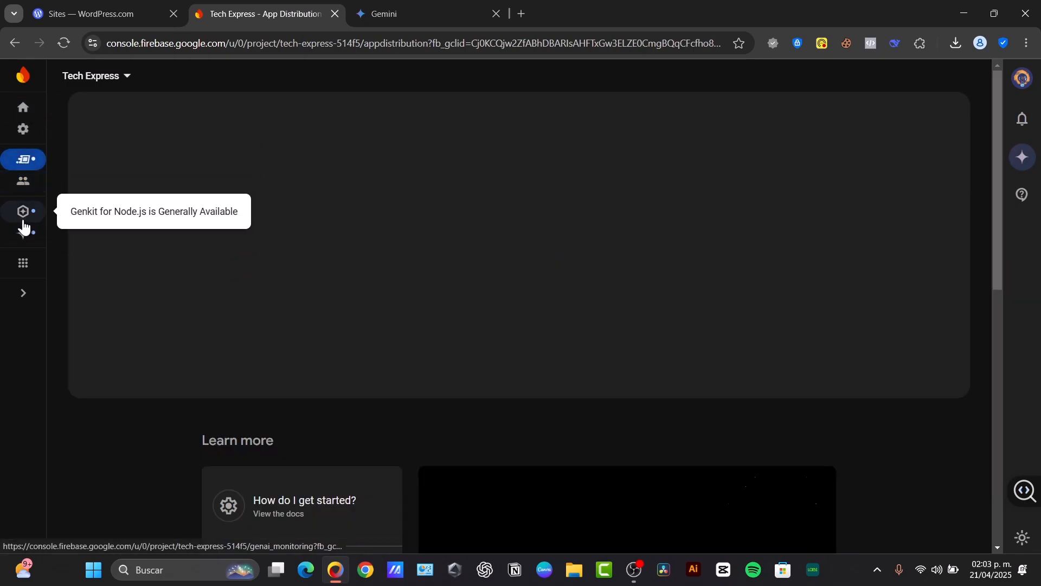
Navigate from the products overview to the Firestore Database page for Tech Express.
{"action": "left_click", "coordinate": [22, 107]}
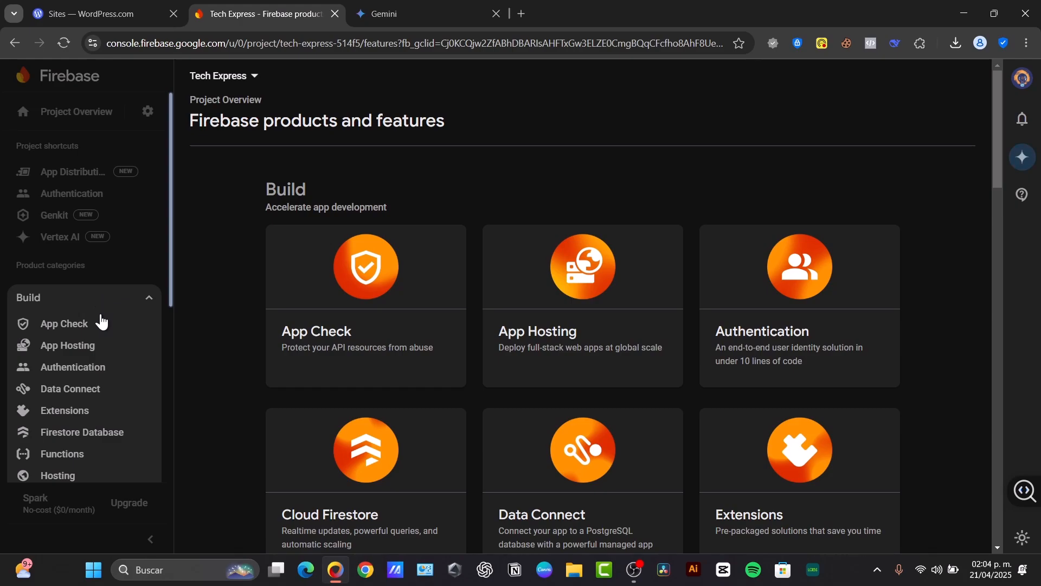
{"action": "left_click", "coordinate": [82, 431]}
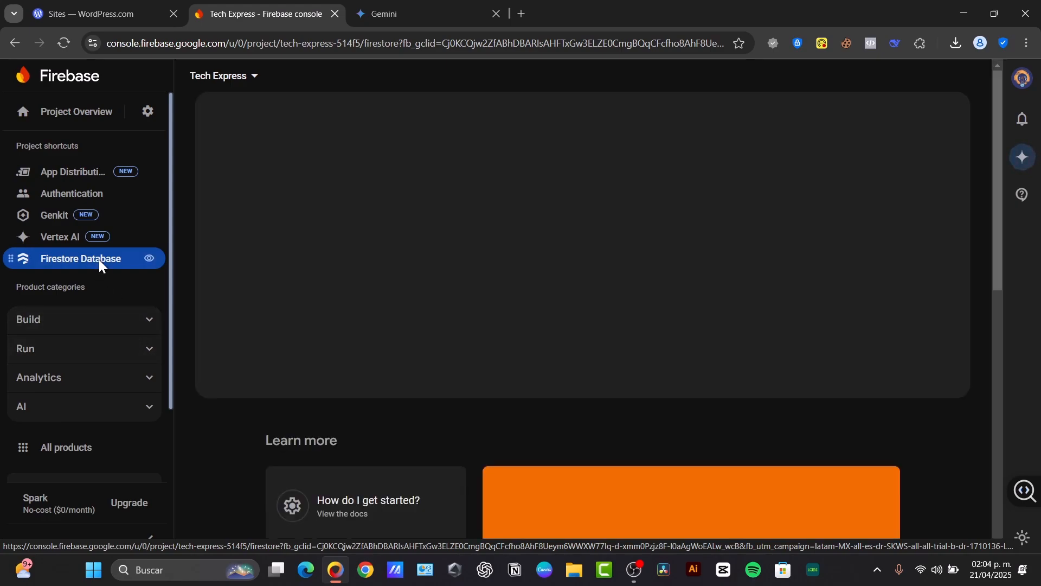
{"action": "left_click", "coordinate": [80, 258]}
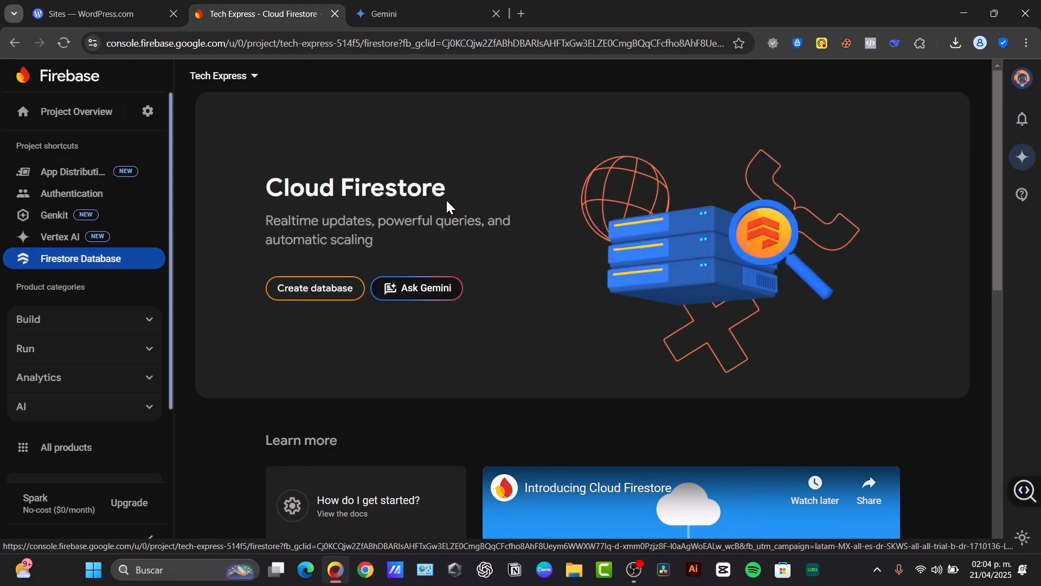
Create the default Firestore database in nam5 (United States) starting in test mode.
{"action": "left_click", "coordinate": [314, 287]}
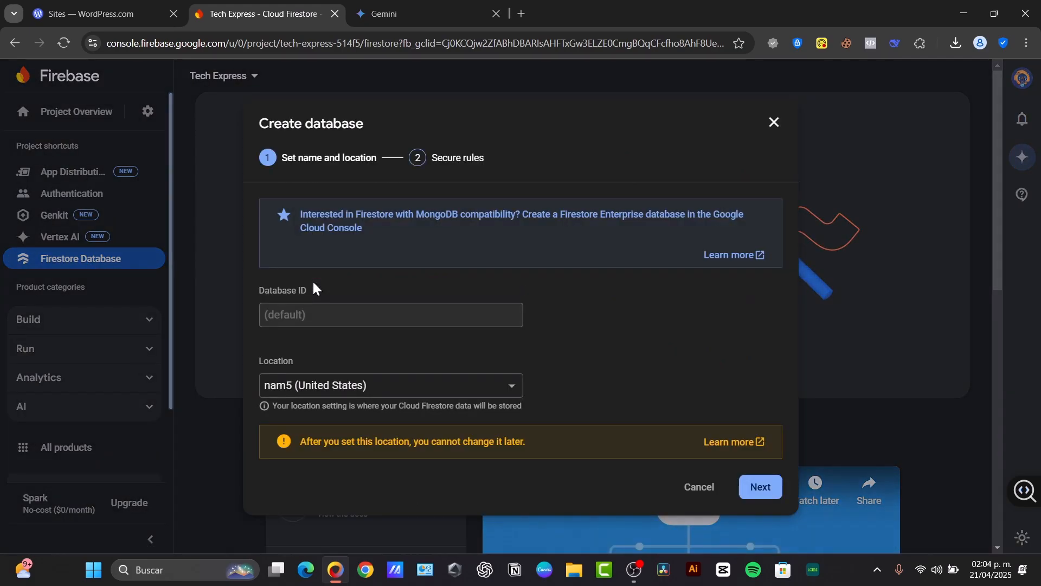
{"action": "mouse_move", "coordinate": [319, 285]}
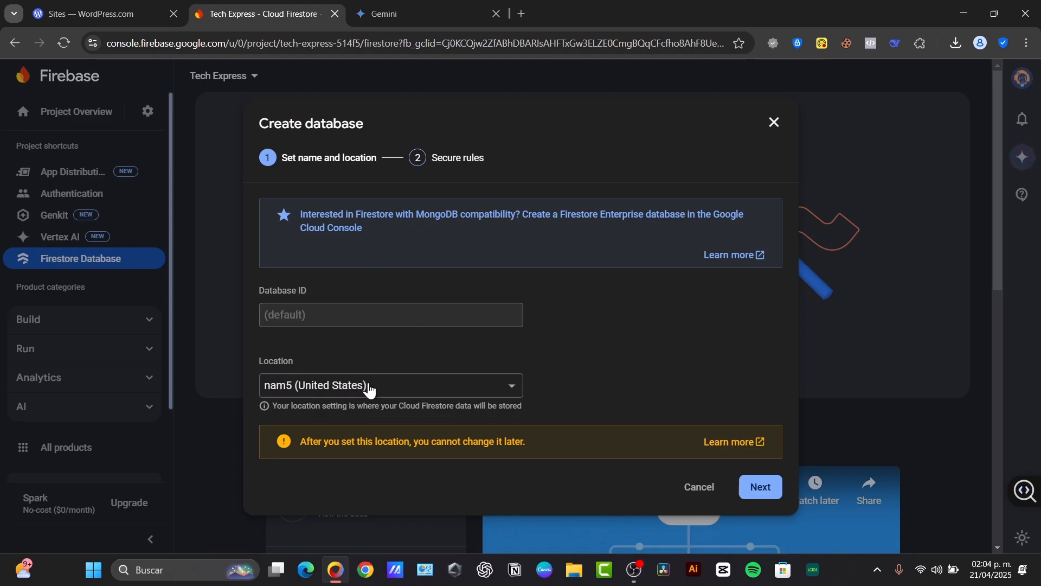
{"action": "left_click", "coordinate": [390, 385]}
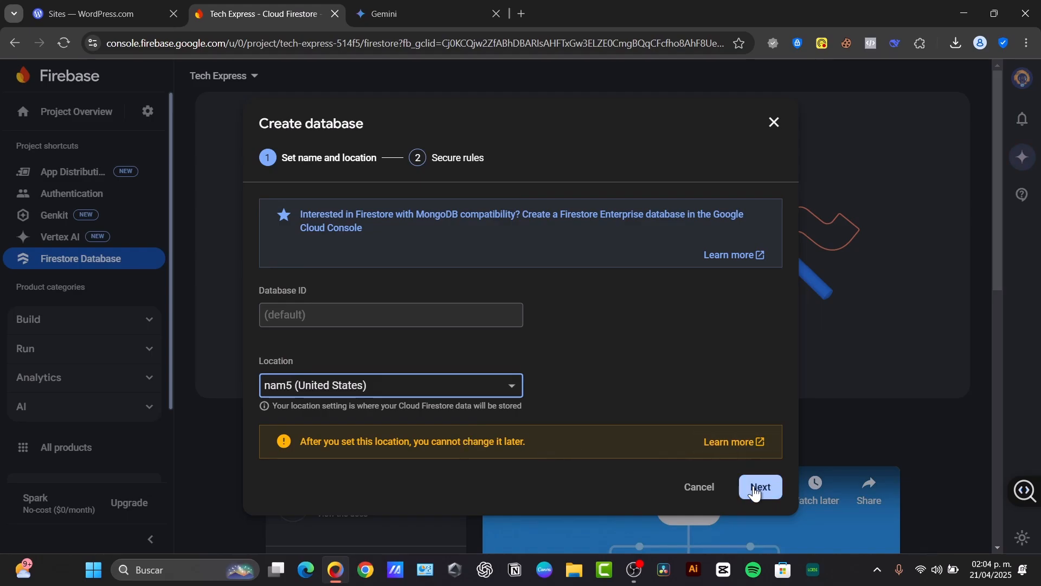
{"action": "left_click", "coordinate": [759, 487]}
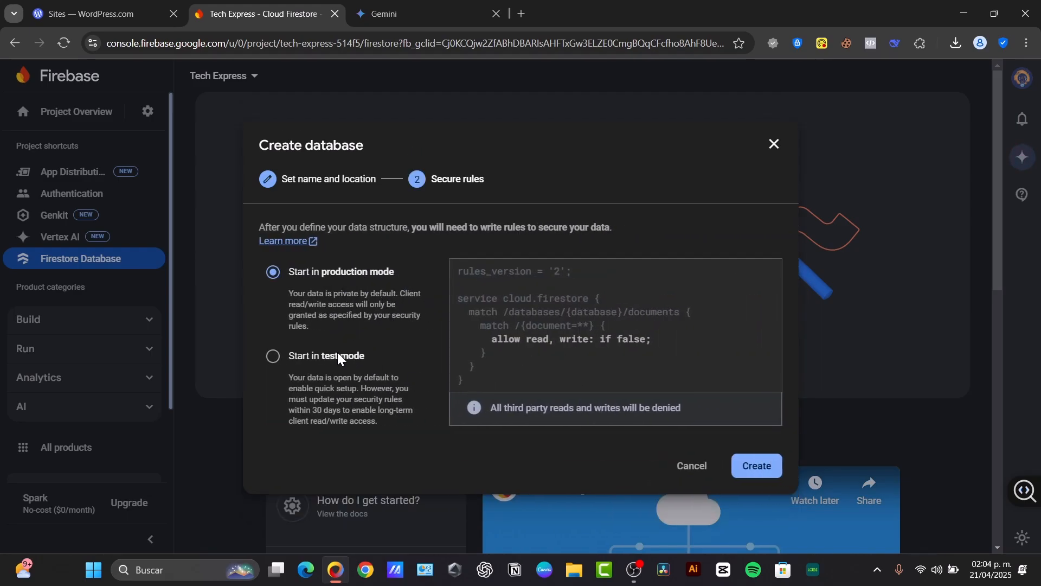
{"action": "mouse_move", "coordinate": [340, 356]}
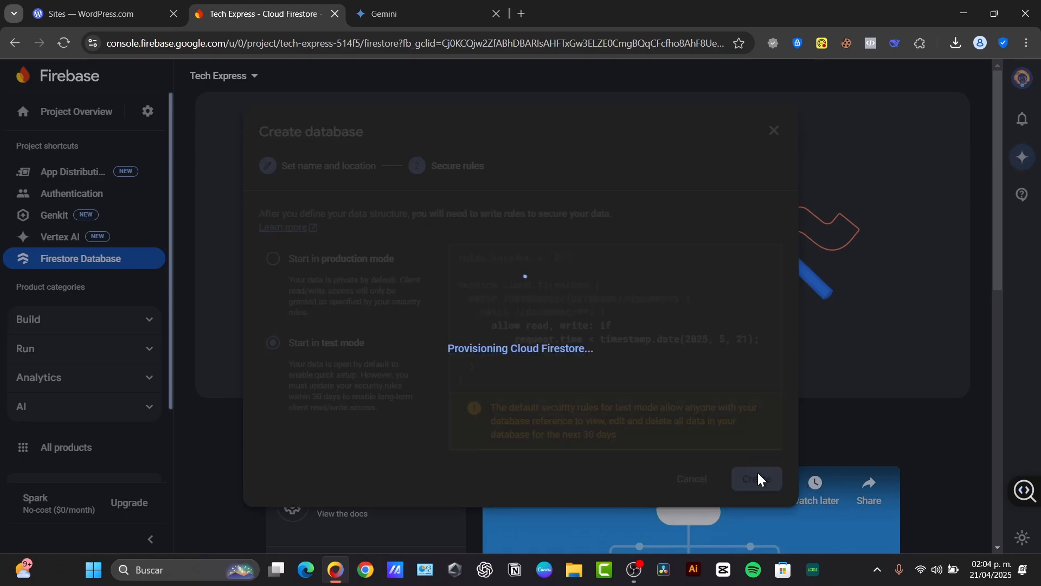
{"action": "left_click", "coordinate": [756, 478]}
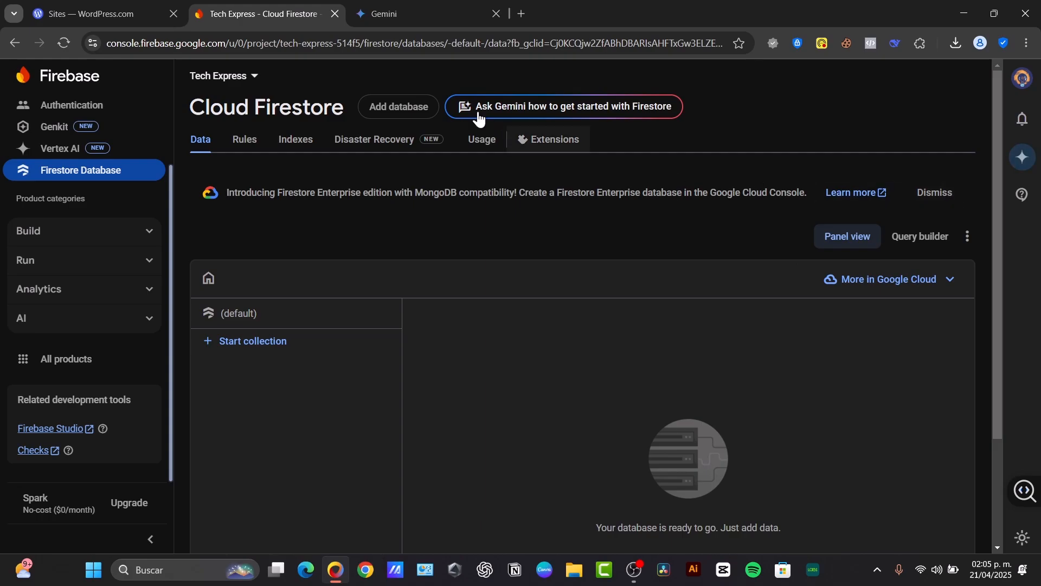
Ask Gemini how to get started with Firestore, opening its side panel.
{"action": "left_click", "coordinate": [76, 112]}
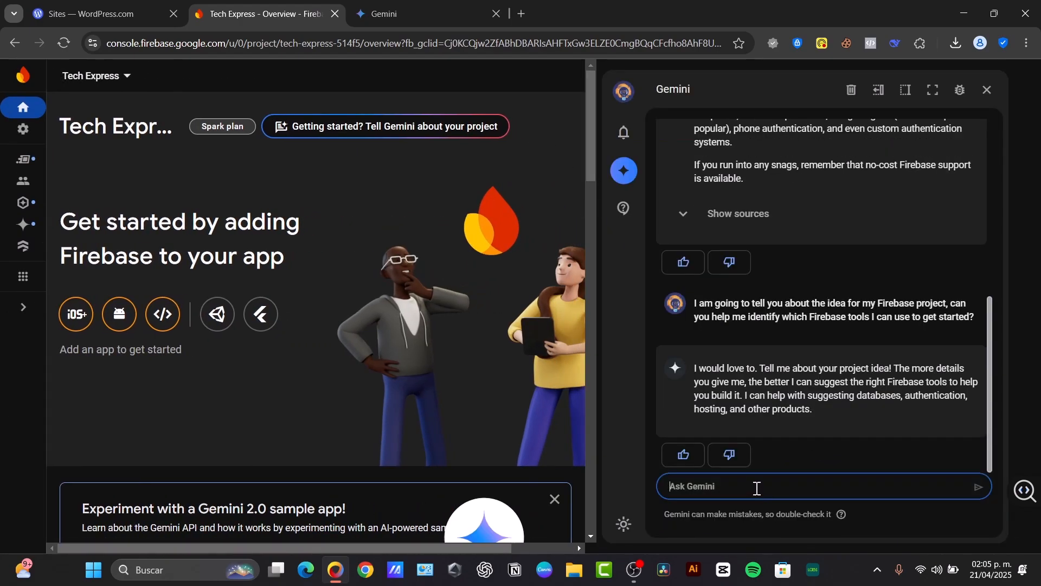
Ask Gemini 'i wanted to create a p...' and follow the Firebase Console link in its reply.
{"action": "type", "text": "i wanted"}
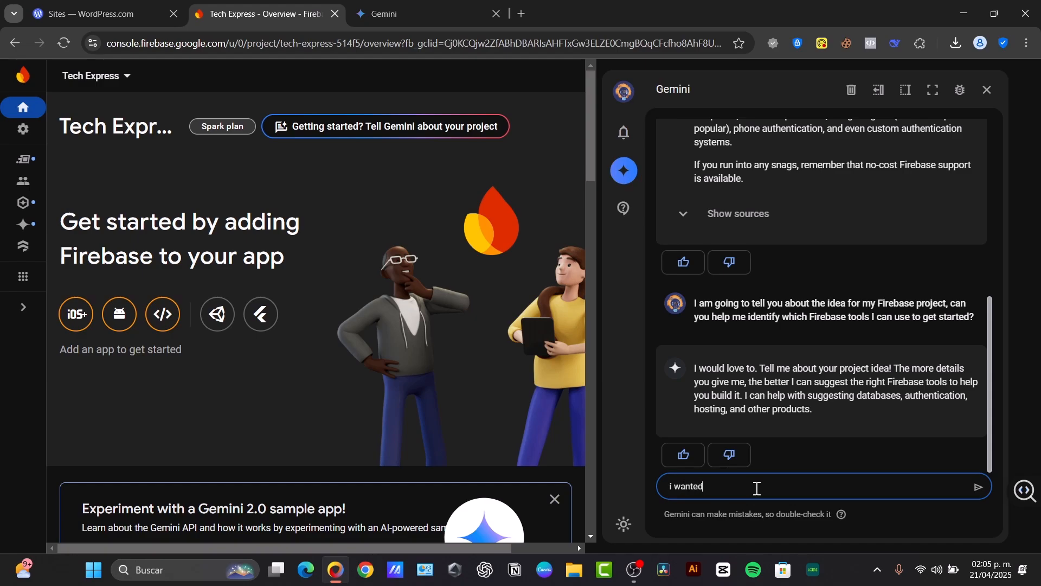
{"action": "type", "text": "to create a p"}
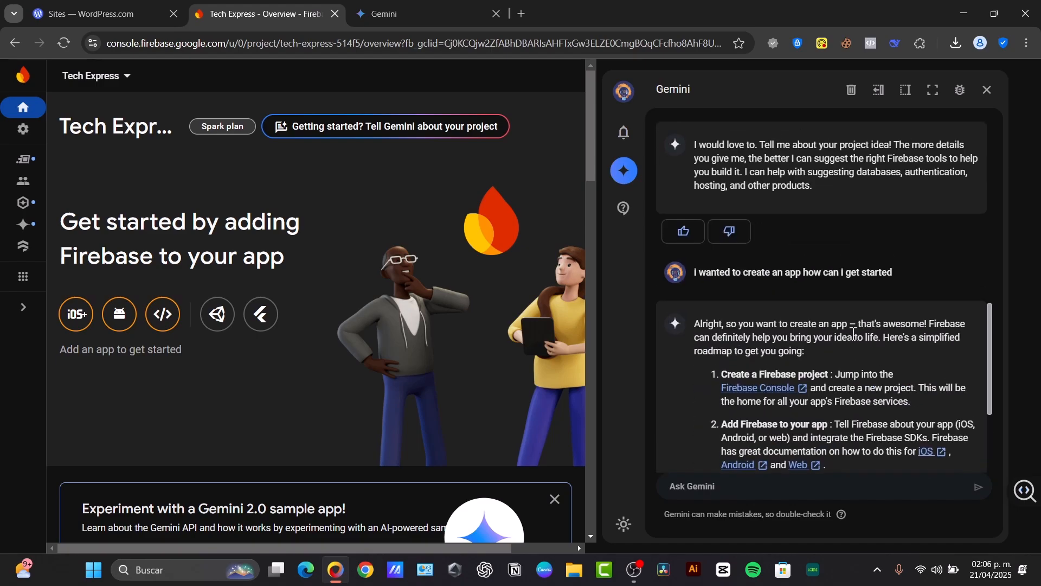
{"action": "mouse_move", "coordinate": [758, 371]}
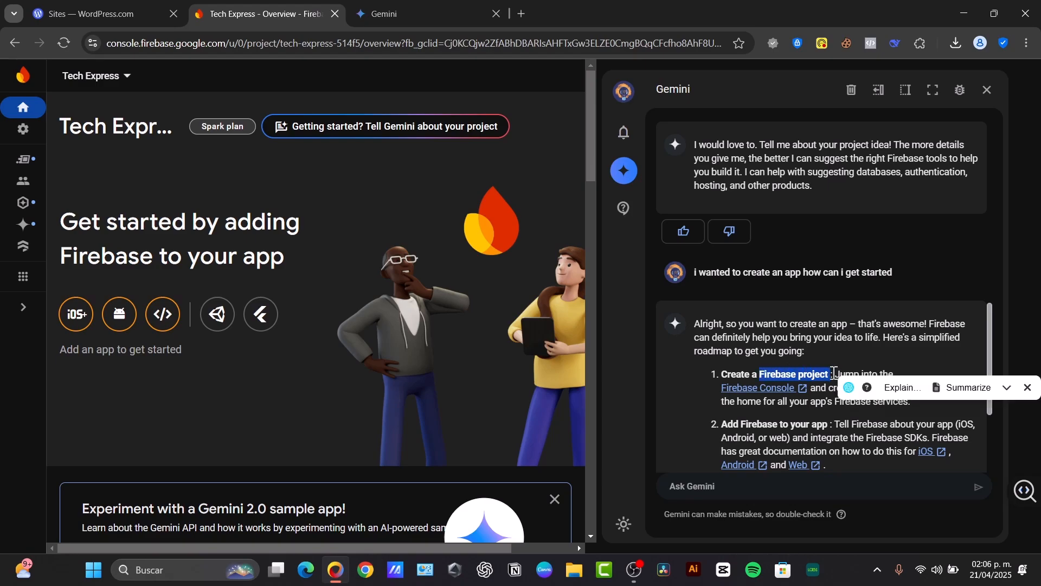
{"action": "double_click", "coordinate": [810, 424]}
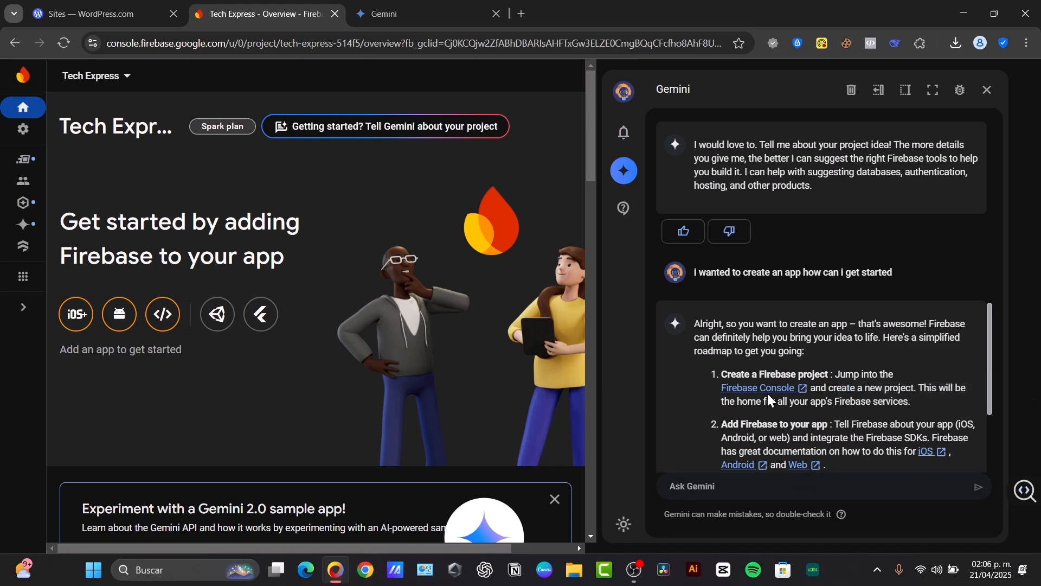
{"action": "left_click", "coordinate": [753, 387]}
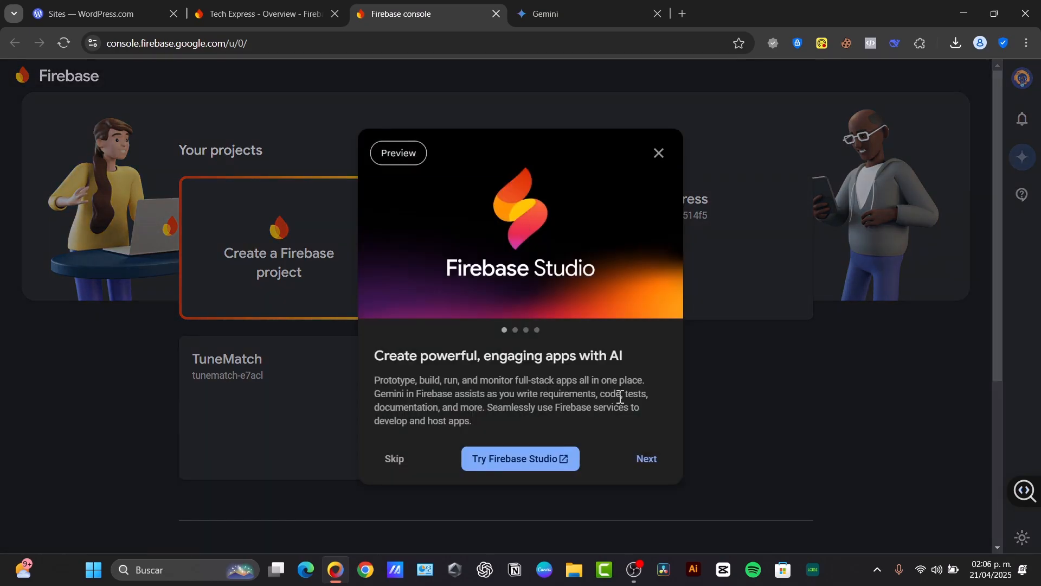
Go to Firebase Studio and start describing an AI app prototype.
{"action": "left_click", "coordinate": [520, 457]}
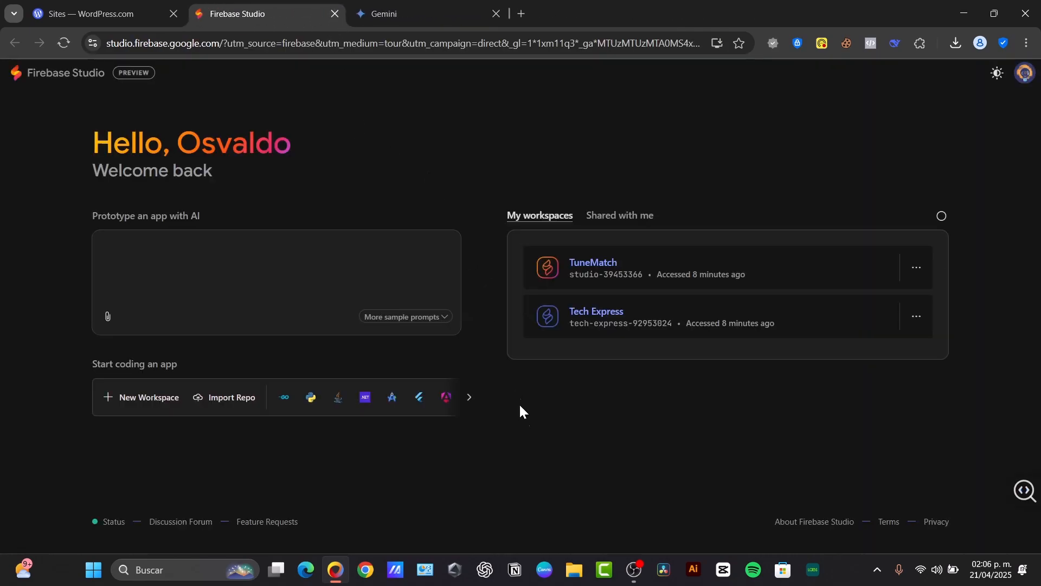
{"action": "left_click", "coordinate": [265, 279]}
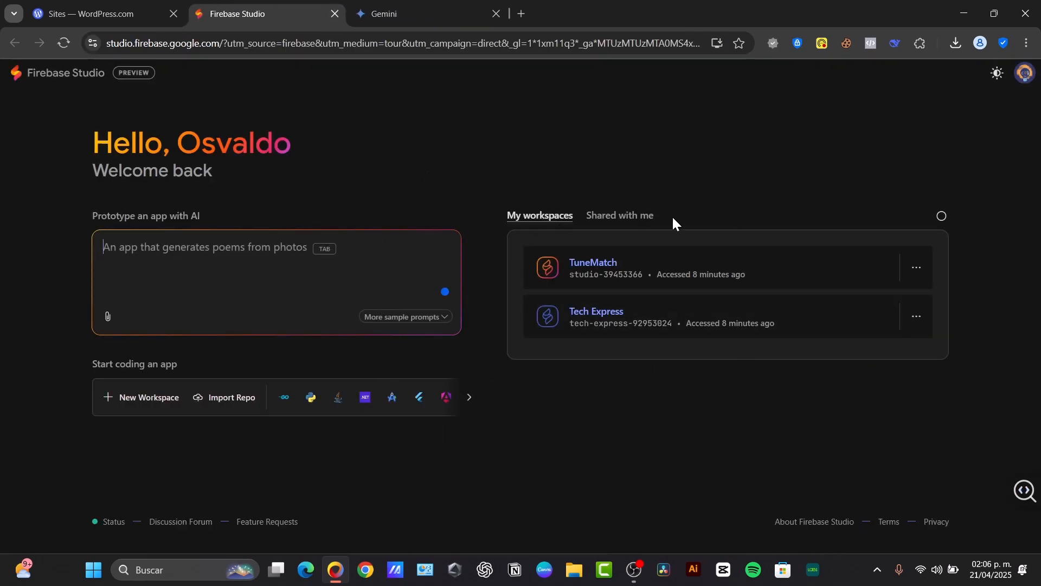